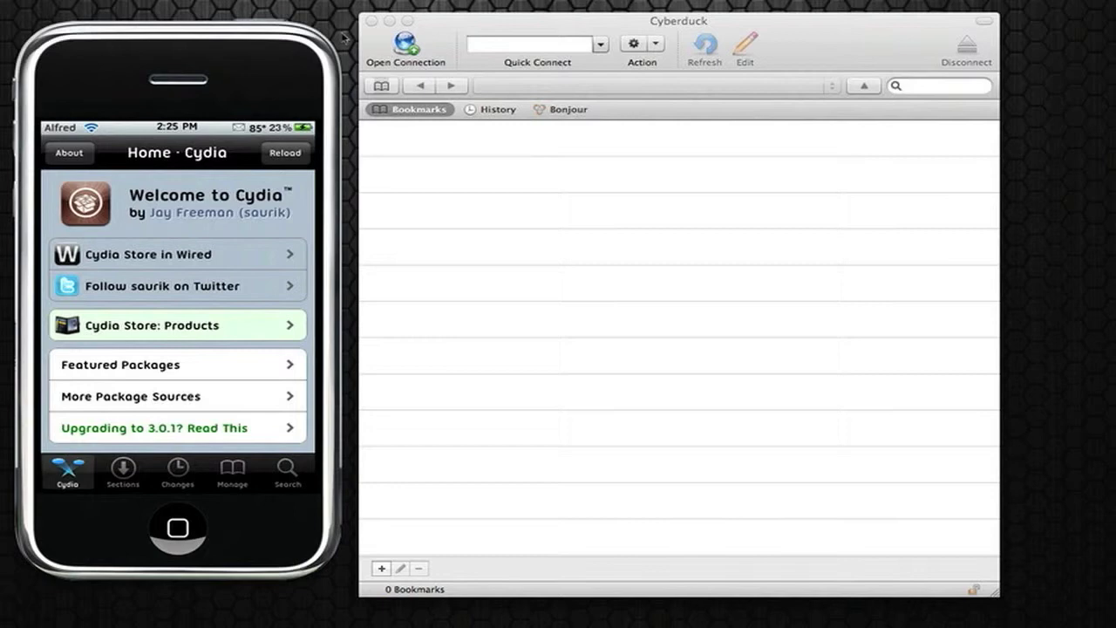
Switch Cydia to the Manage section with Packages, Sources and Storage.
{"action": "left_click", "coordinate": [232, 471]}
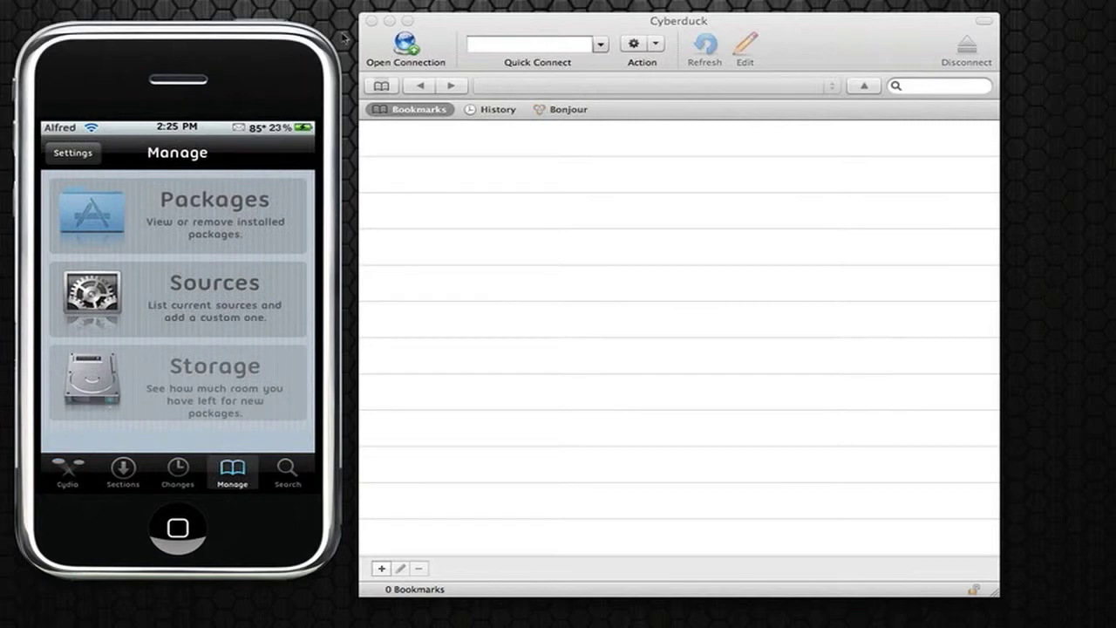
Go into Sources, dismiss the Add prompt, and enter the Packager Repo source.
{"action": "left_click", "coordinate": [215, 299]}
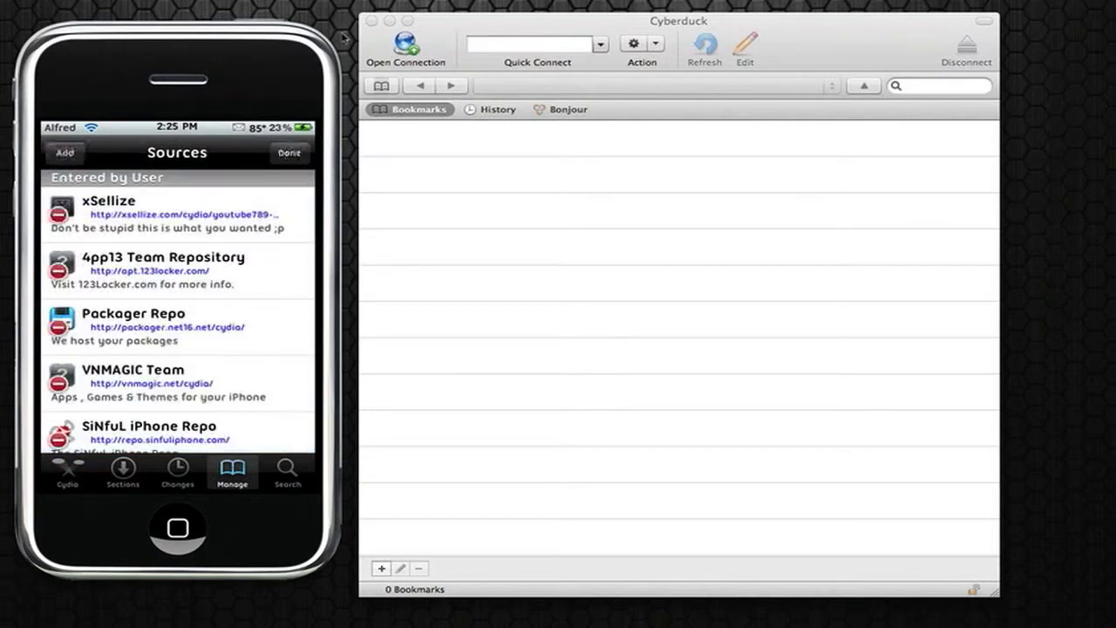
{"action": "left_click", "coordinate": [65, 154]}
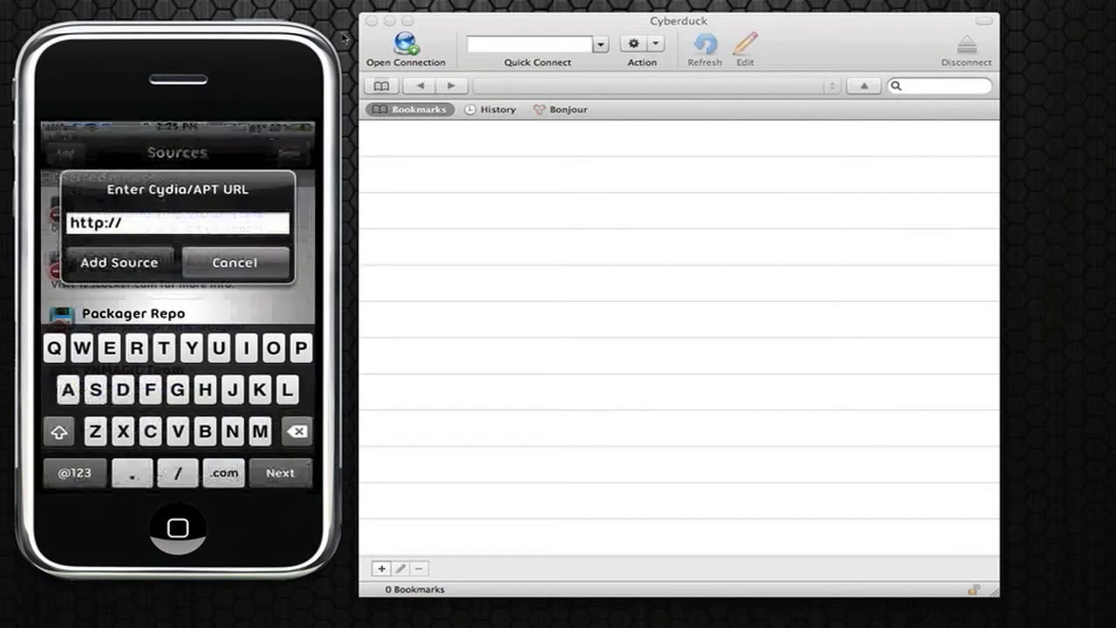
{"action": "left_click", "coordinate": [233, 262]}
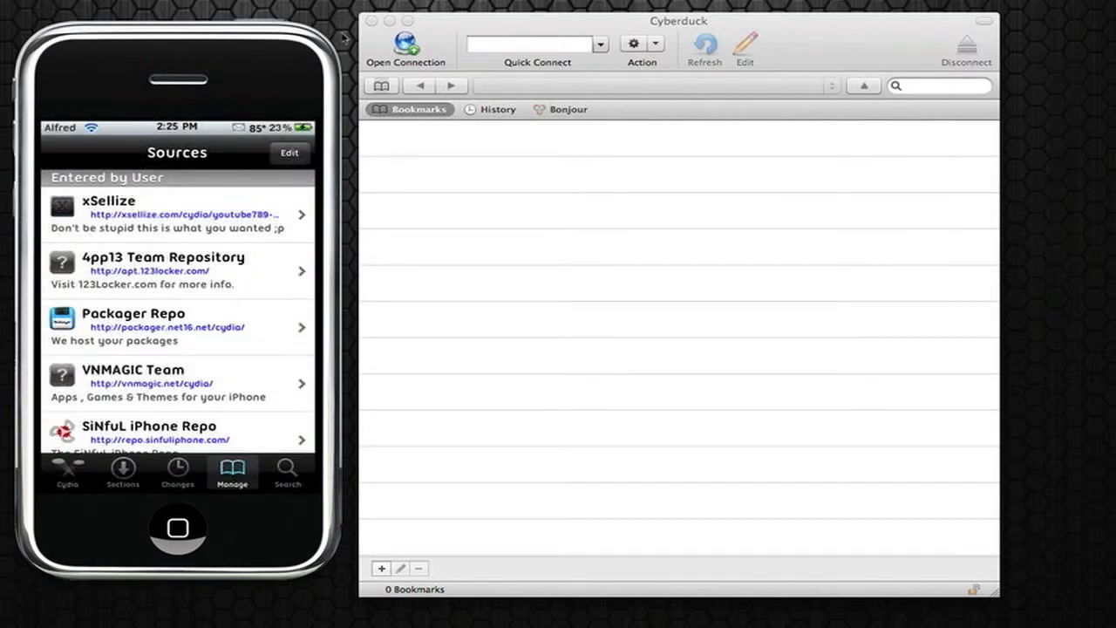
{"action": "left_click", "coordinate": [175, 327]}
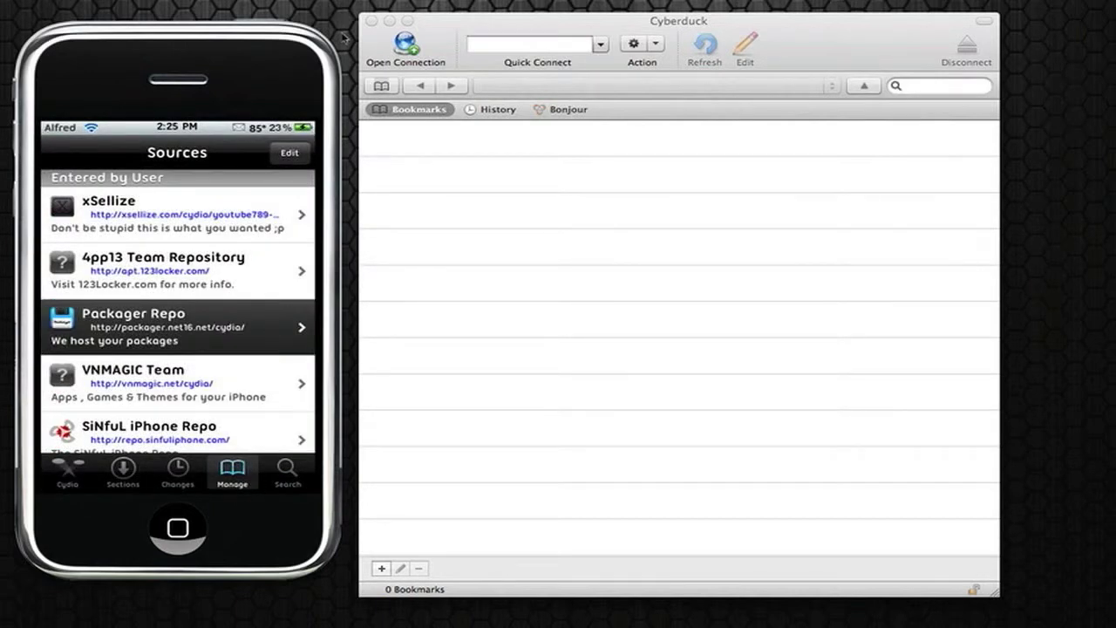
{"action": "left_click", "coordinate": [175, 326]}
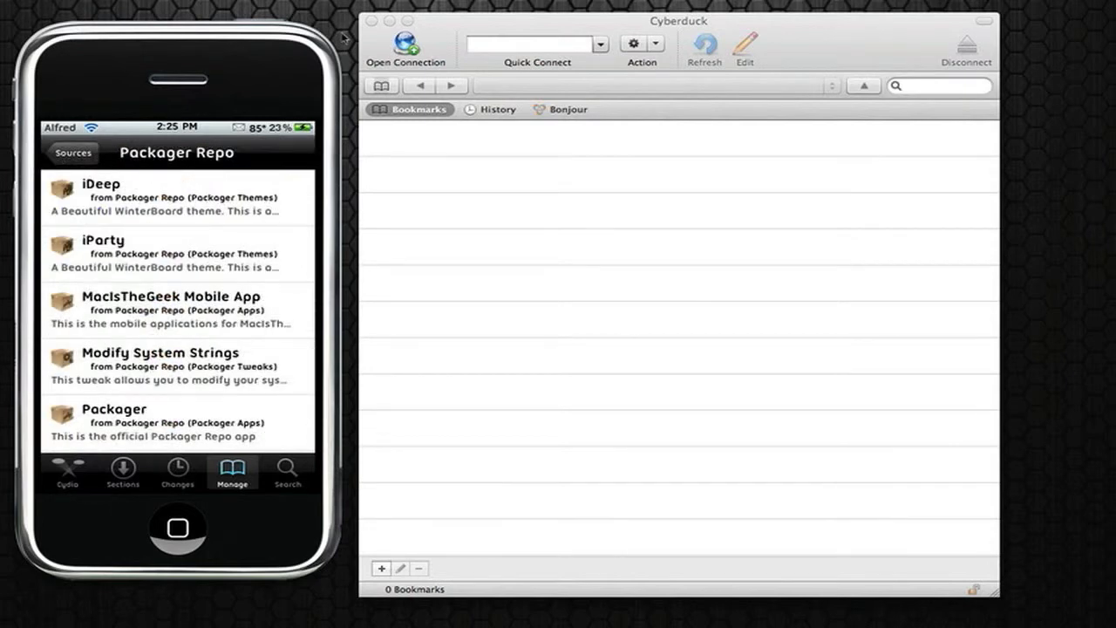
Find Modify System Strings in the Packager Repo list and view its details page.
{"action": "scroll", "scroll_direction": "up", "scroll_amount": 3}
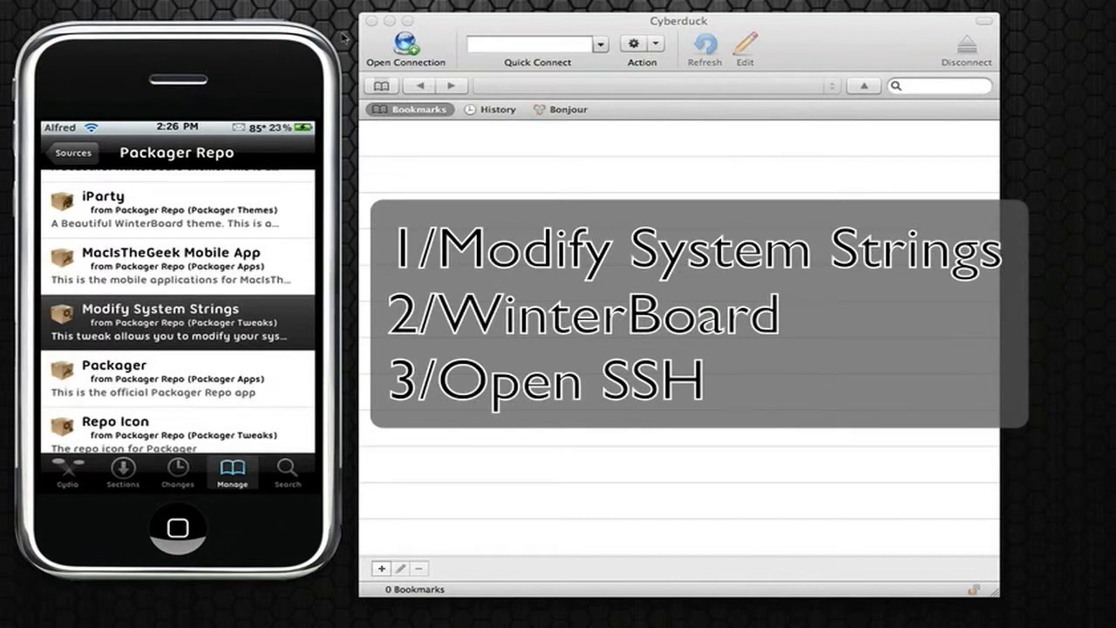
{"action": "left_click", "coordinate": [161, 321]}
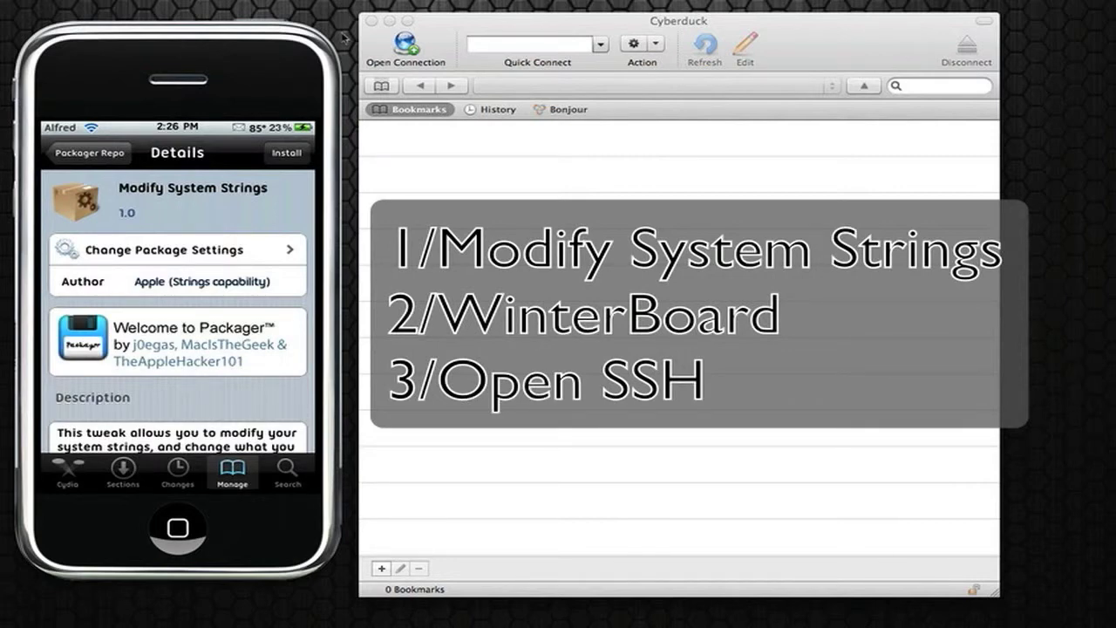
Install Modify System Strings 1.0 and confirm the installation.
{"action": "left_click", "coordinate": [286, 153]}
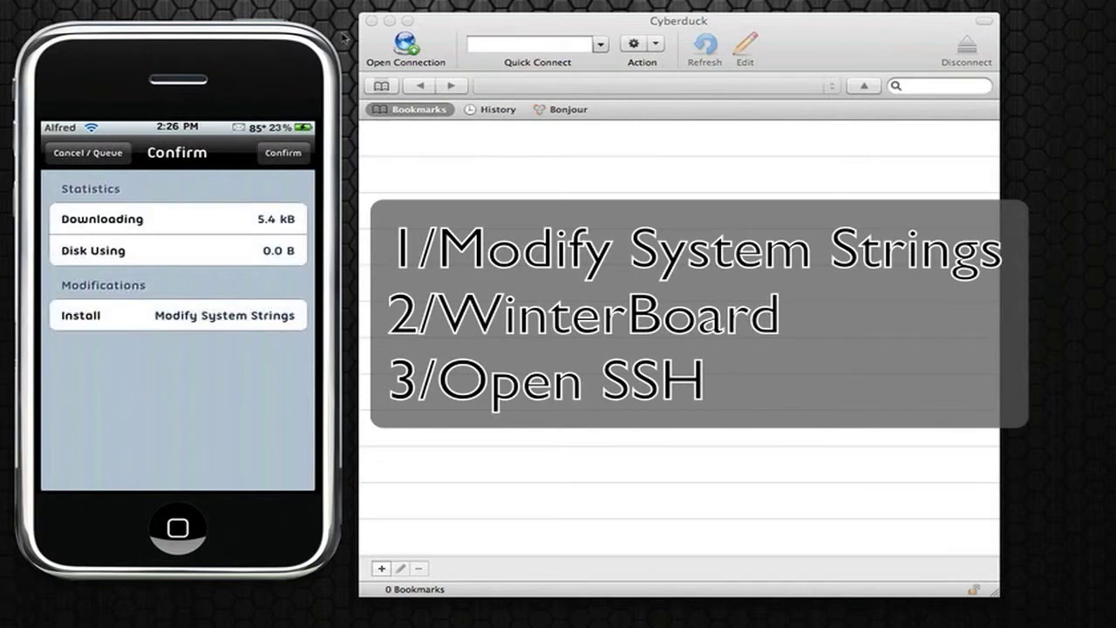
{"action": "left_click", "coordinate": [283, 154]}
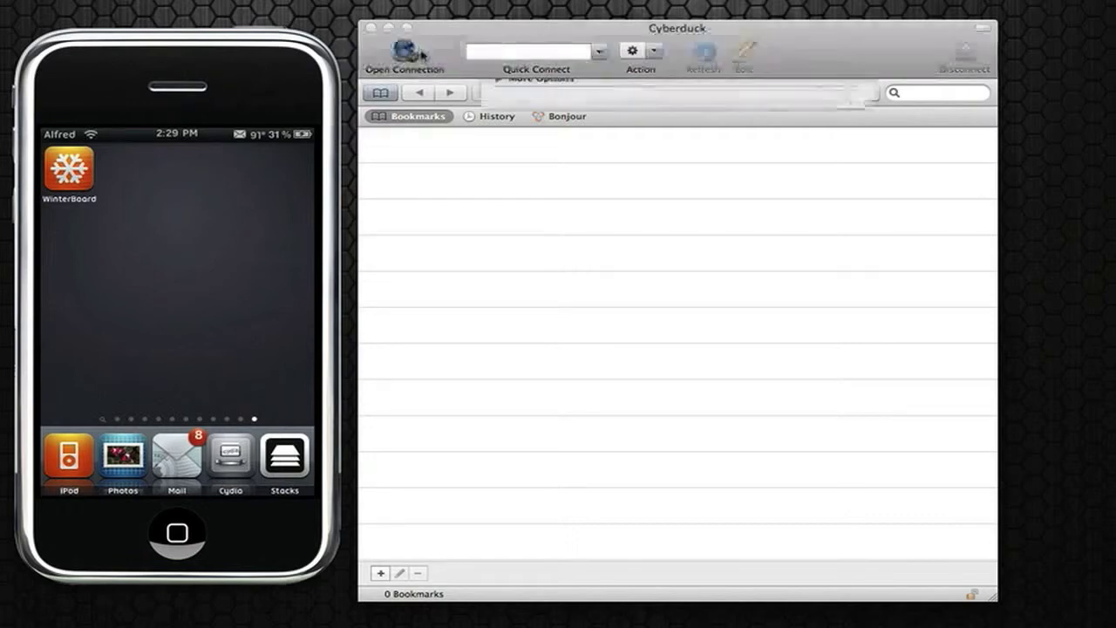
{"action": "left_click", "coordinate": [405, 53]}
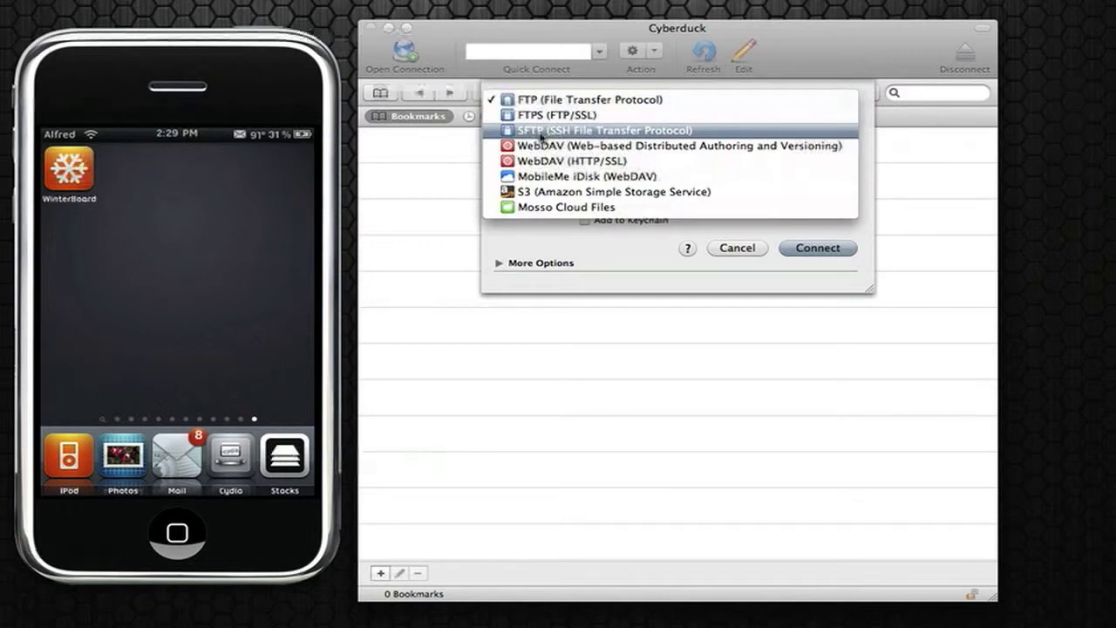
{"action": "left_click", "coordinate": [605, 129]}
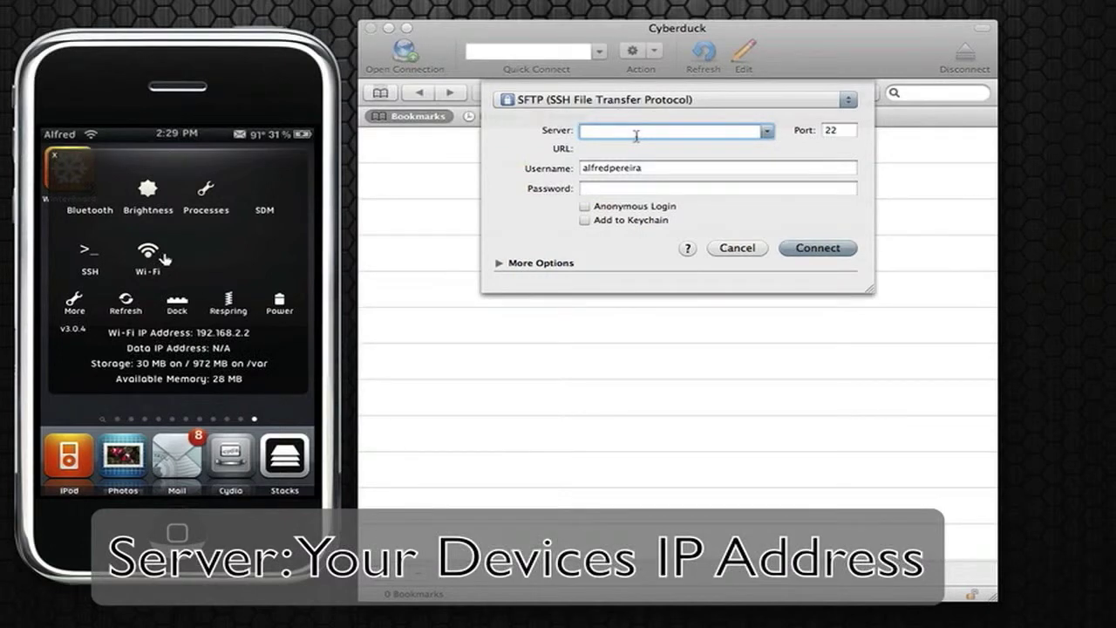
{"action": "type", "text": "1"}
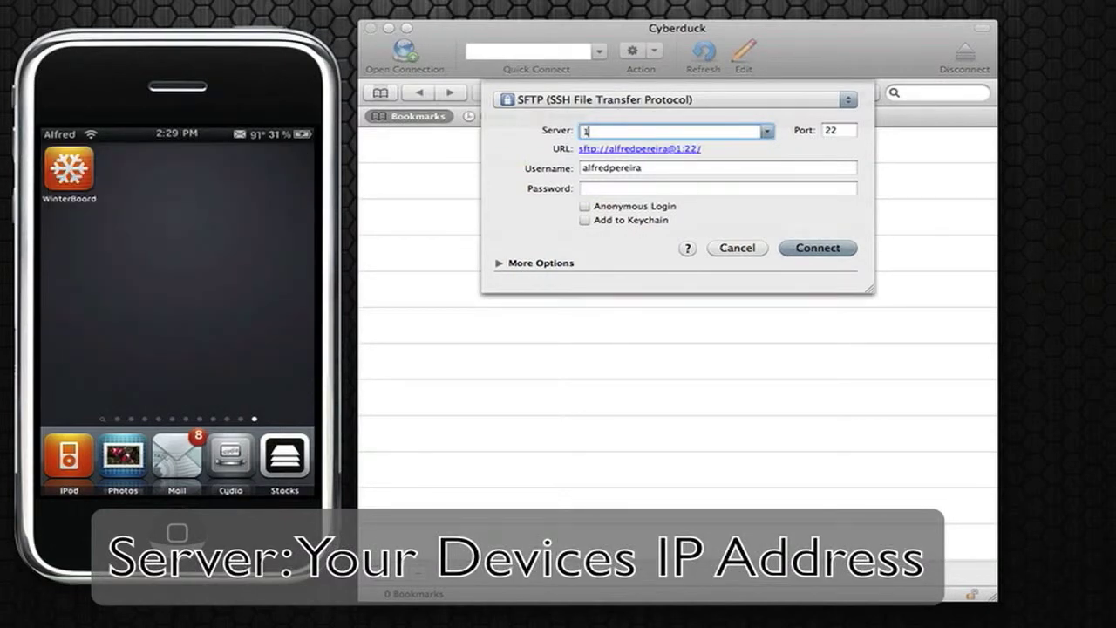
{"action": "type", "text": "92.168.2.2"}
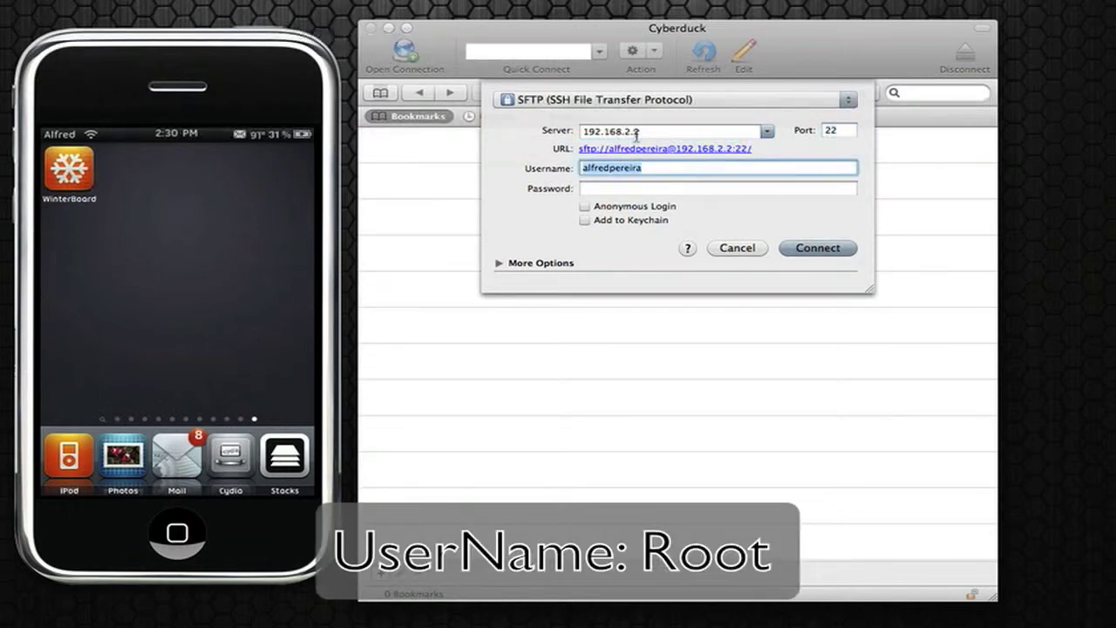
{"action": "type", "text": "root"}
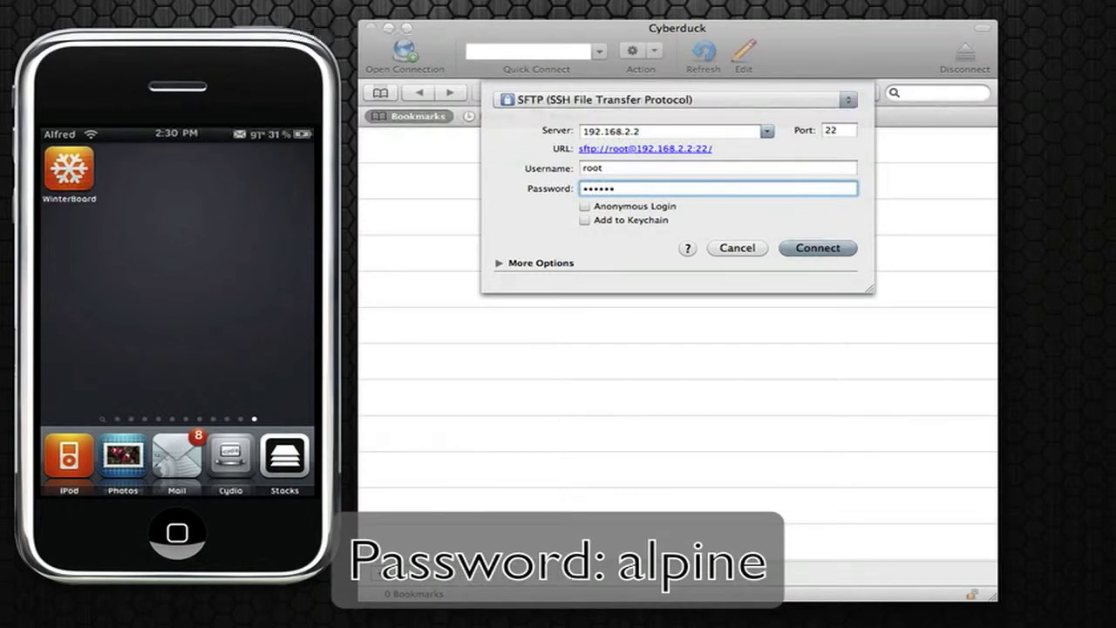
{"action": "left_click", "coordinate": [816, 247]}
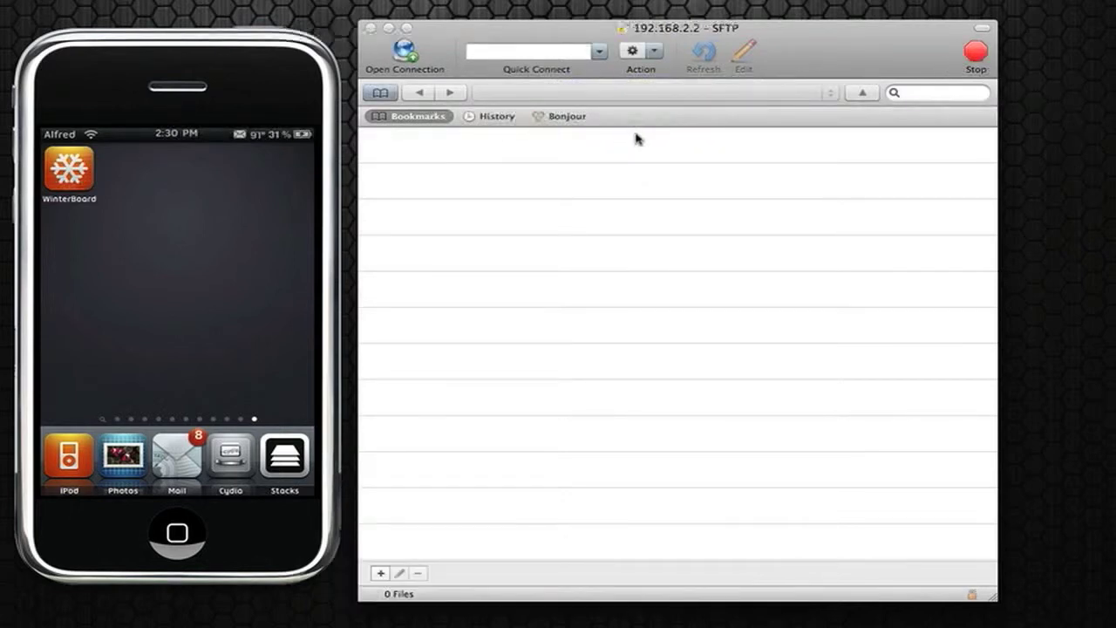
Browse from the iPhone's root directory into Library, then into Themes.
{"action": "left_click", "coordinate": [405, 51]}
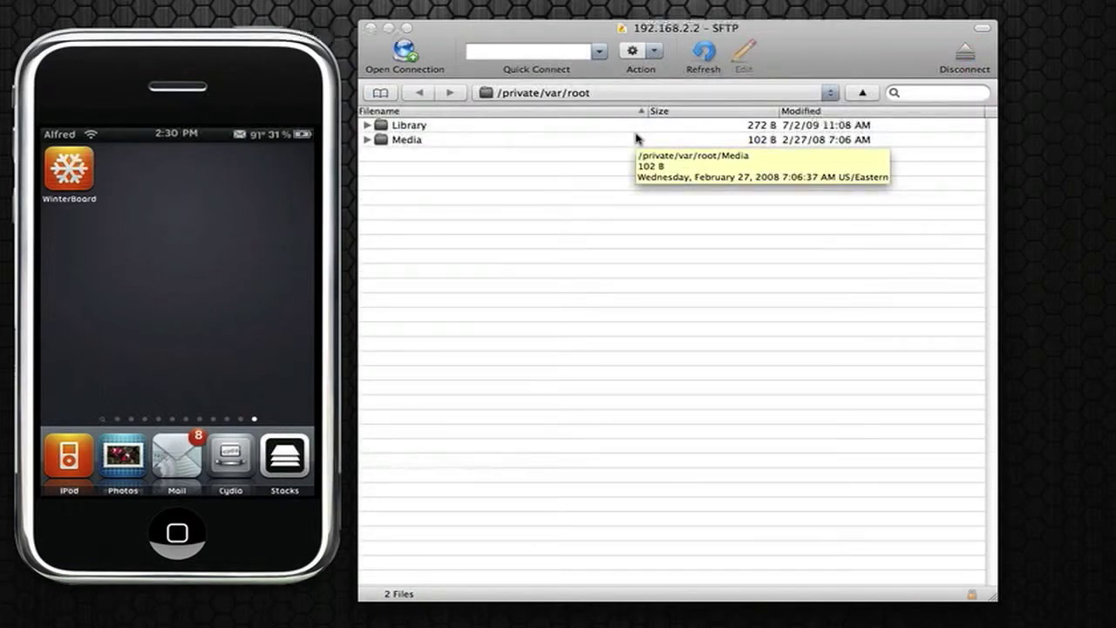
{"action": "mouse_move", "coordinate": [858, 94]}
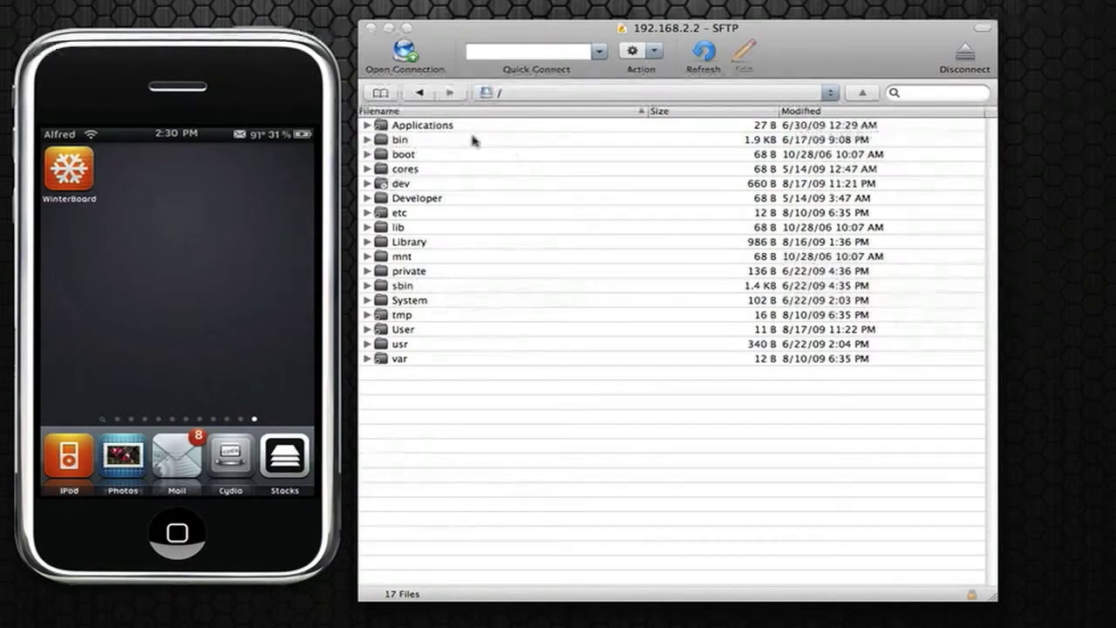
{"action": "left_click", "coordinate": [410, 241]}
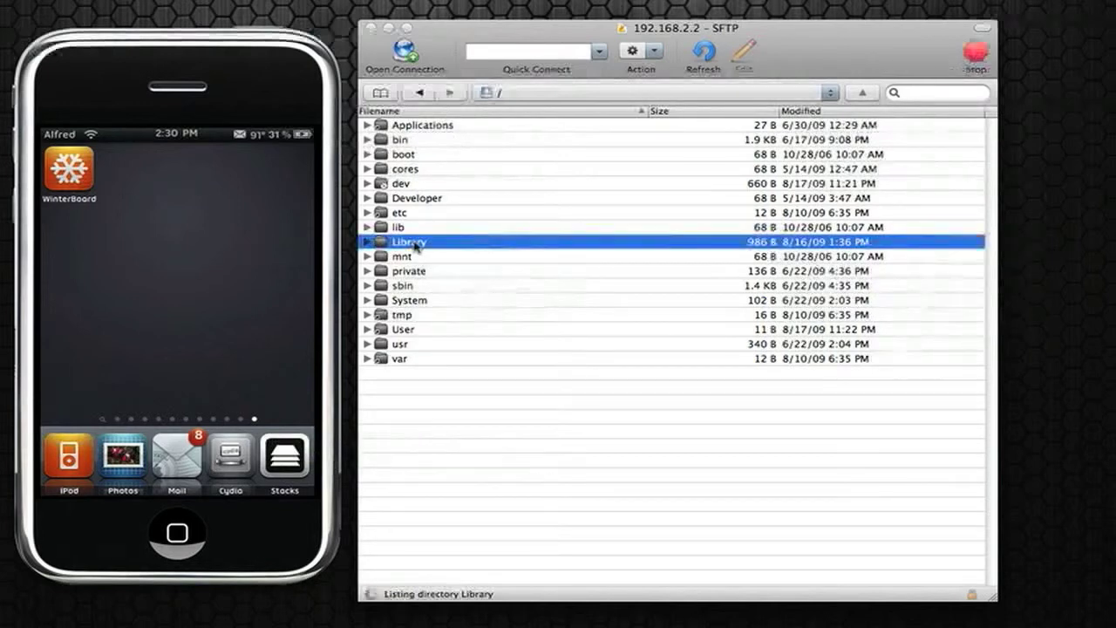
{"action": "double_click", "coordinate": [410, 240]}
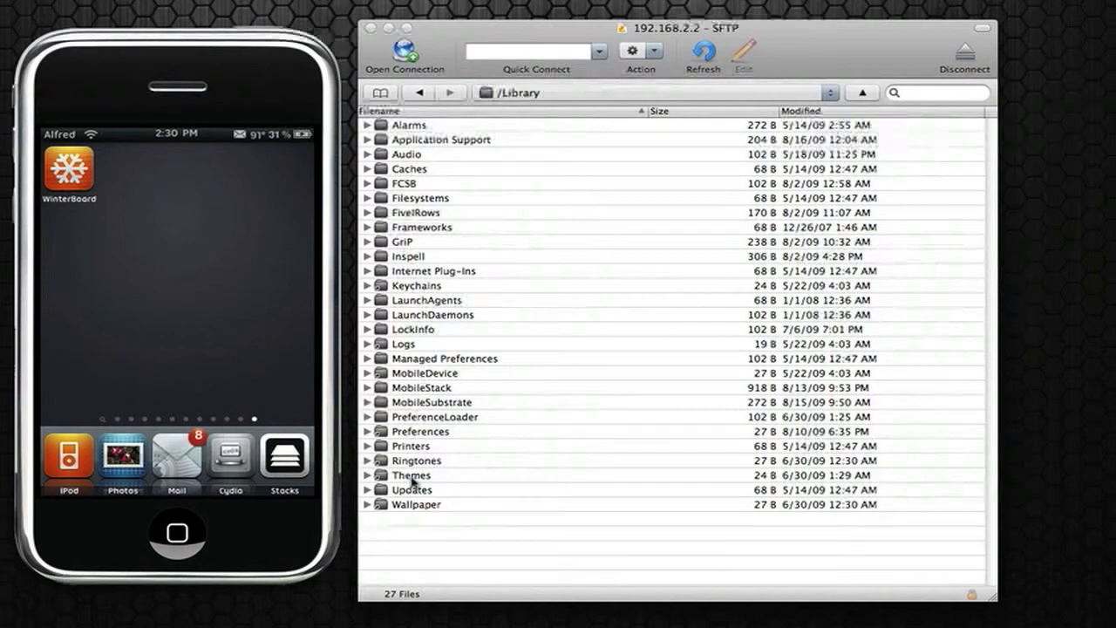
{"action": "double_click", "coordinate": [408, 475]}
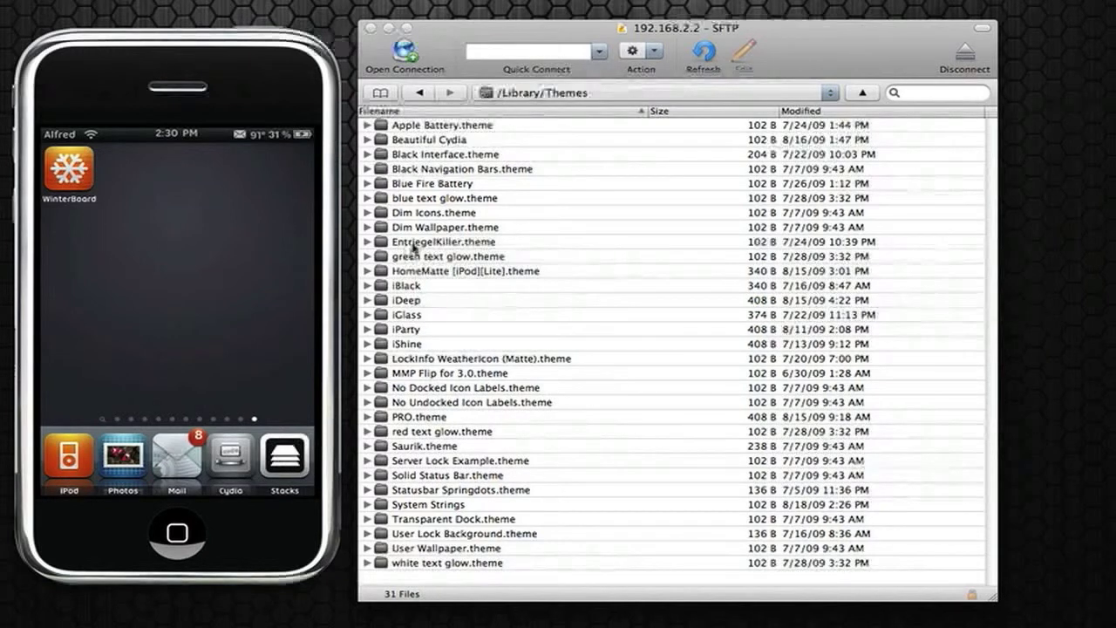
{"action": "mouse_move", "coordinate": [415, 248]}
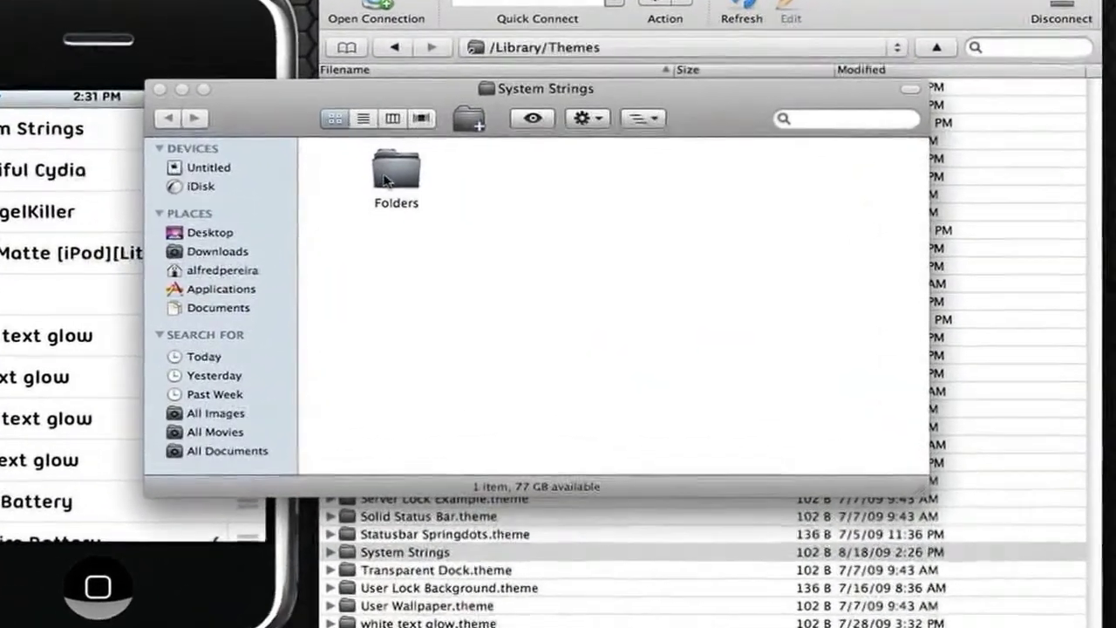
In Finder, go through System Strings' Folders and SpringBoard into en.lproj holding SpringBoard.strings.
{"action": "double_click", "coordinate": [395, 171]}
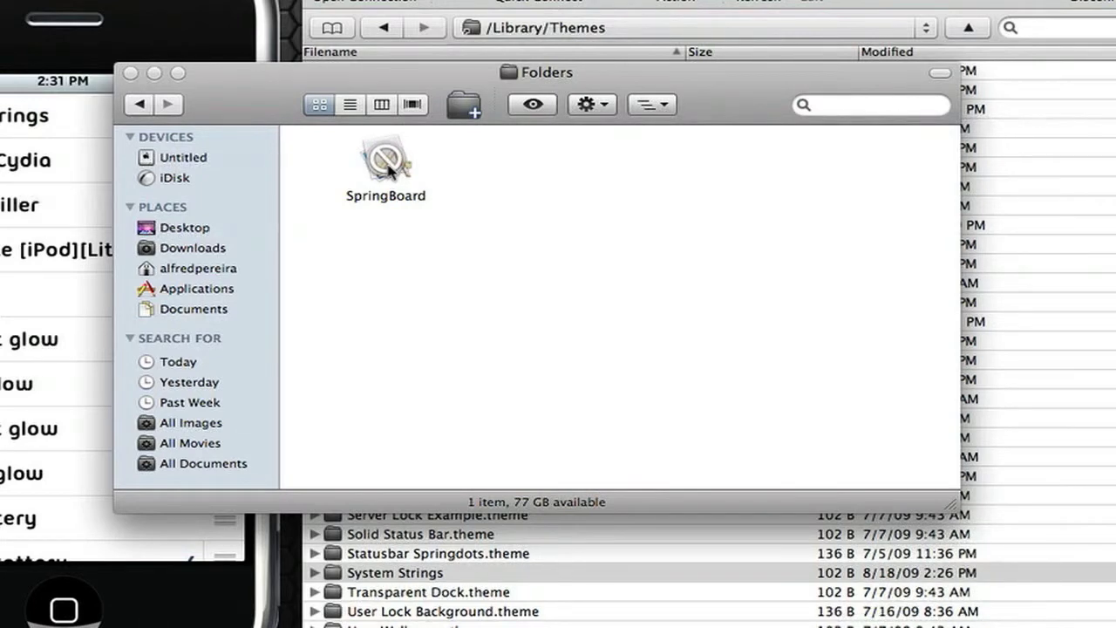
{"action": "right_click", "coordinate": [385, 160]}
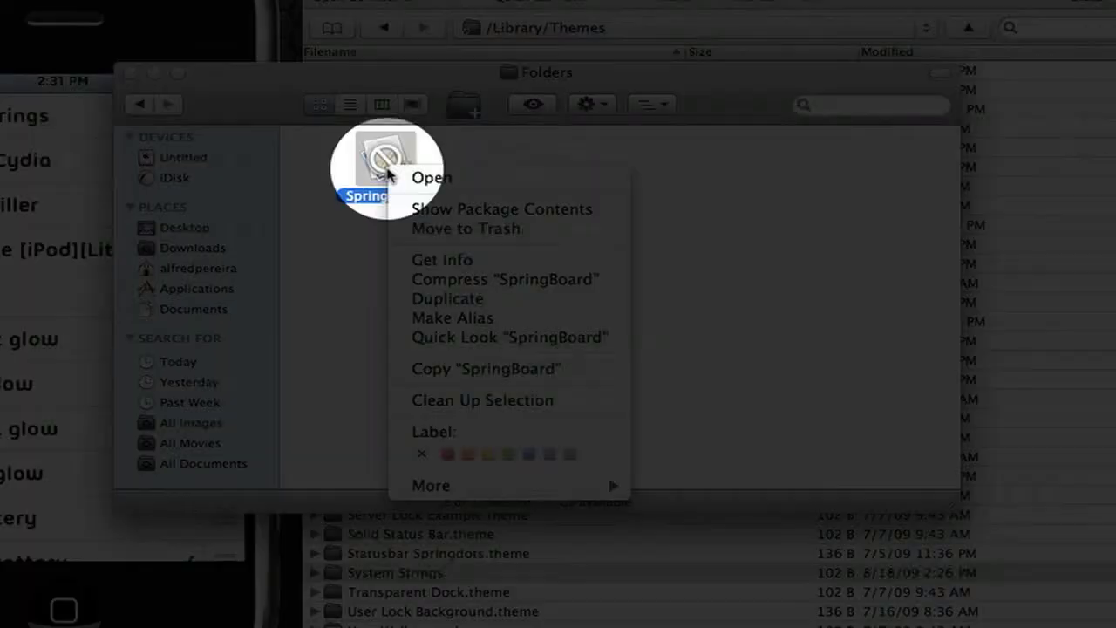
{"action": "left_click", "coordinate": [430, 178]}
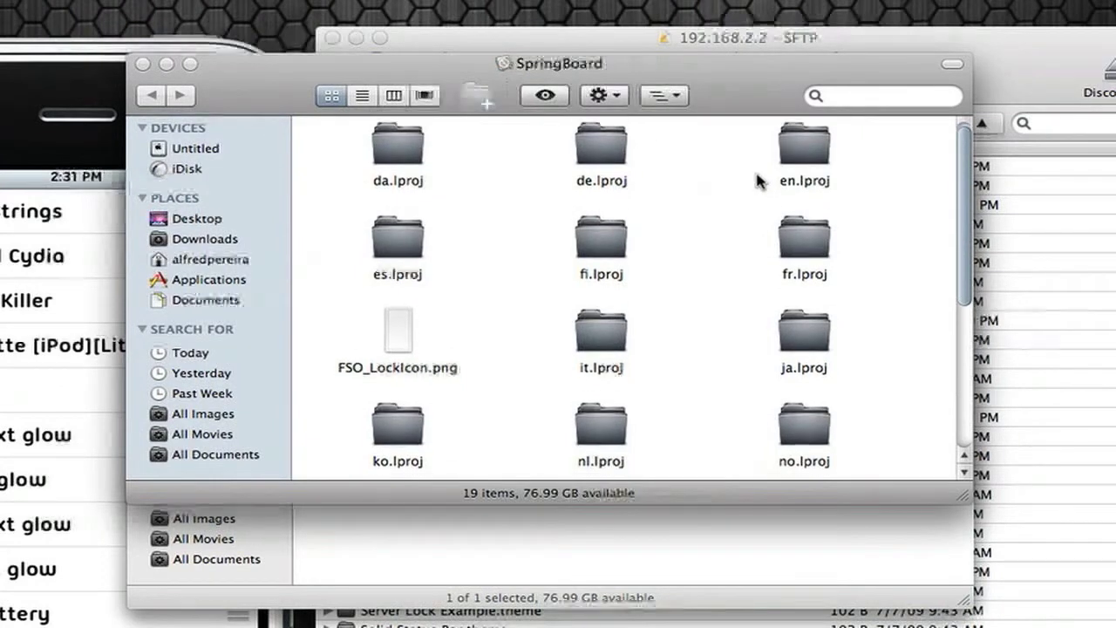
{"action": "scroll", "scroll_direction": "down", "scroll_amount": 3}
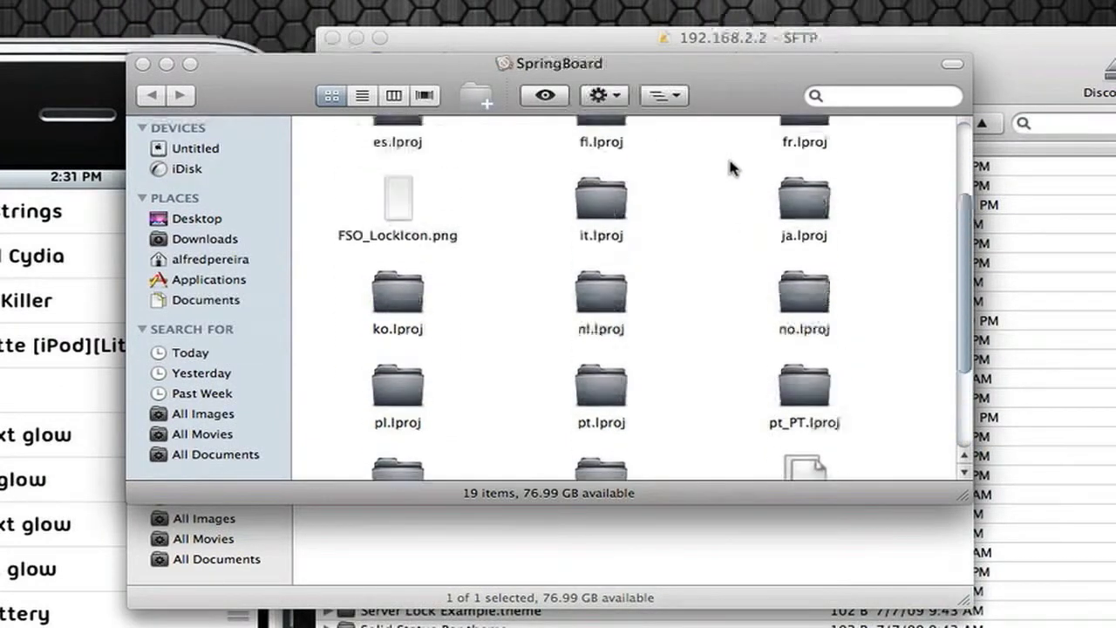
{"action": "scroll", "scroll_direction": "up", "scroll_amount": 3}
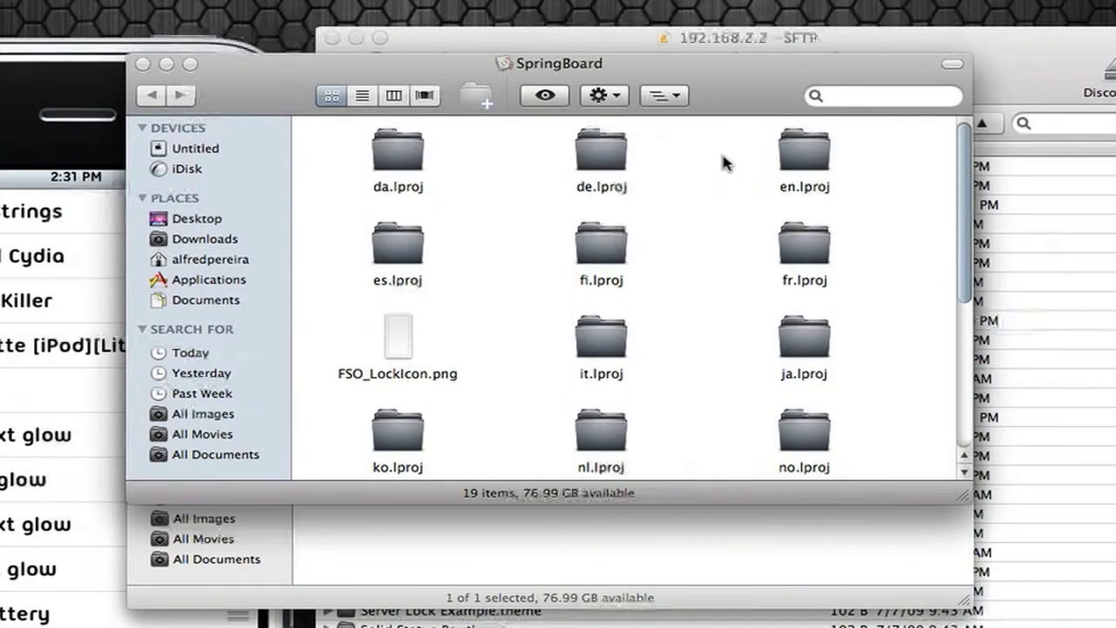
{"action": "mouse_move", "coordinate": [711, 174]}
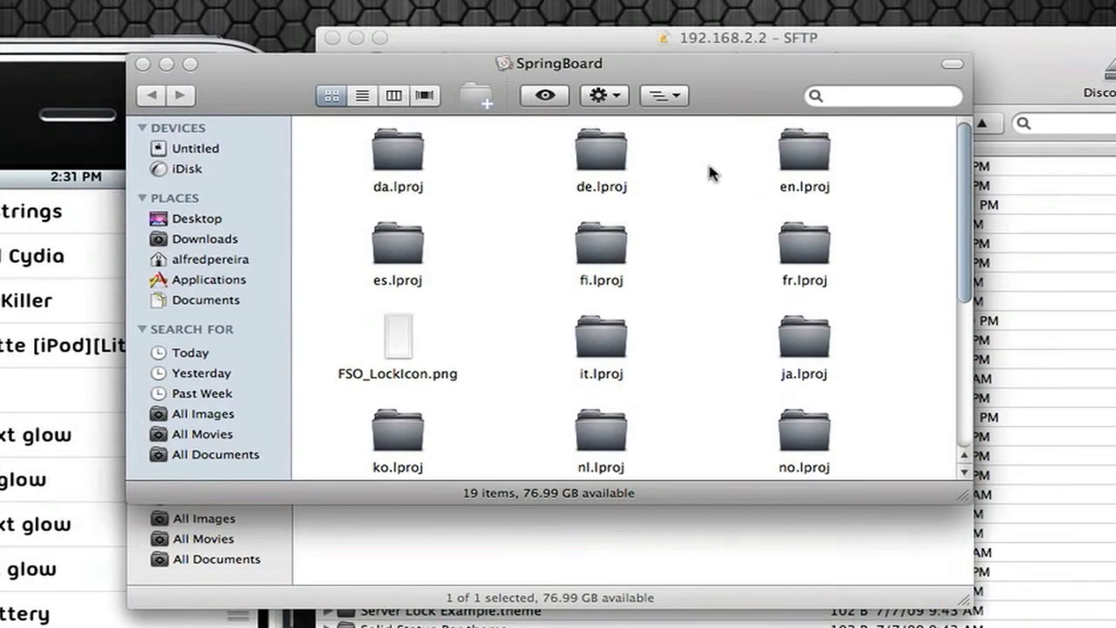
{"action": "mouse_move", "coordinate": [784, 141]}
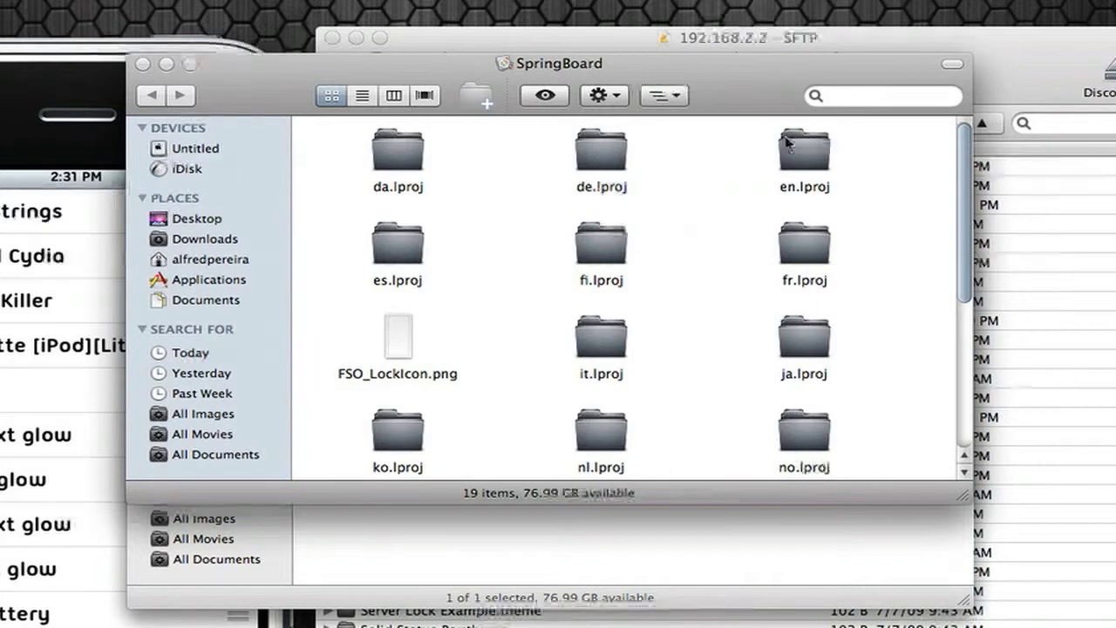
{"action": "double_click", "coordinate": [802, 154]}
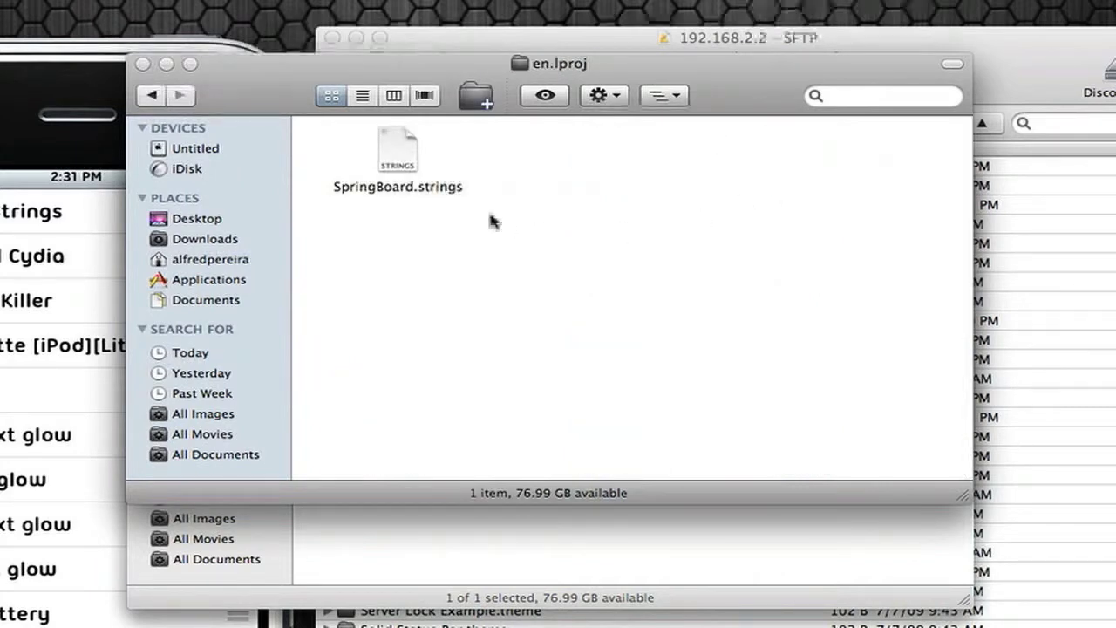
{"action": "mouse_move", "coordinate": [485, 213]}
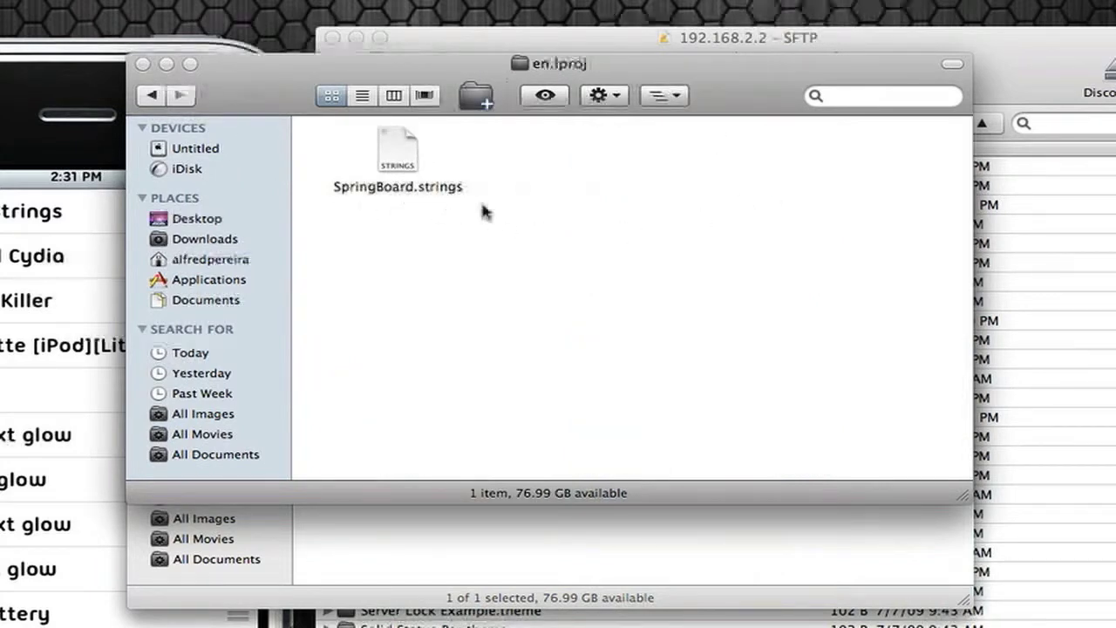
Choose TextEdit from Applications as the app for SpringBoard.strings via Open With > Other.
{"action": "right_click", "coordinate": [398, 153]}
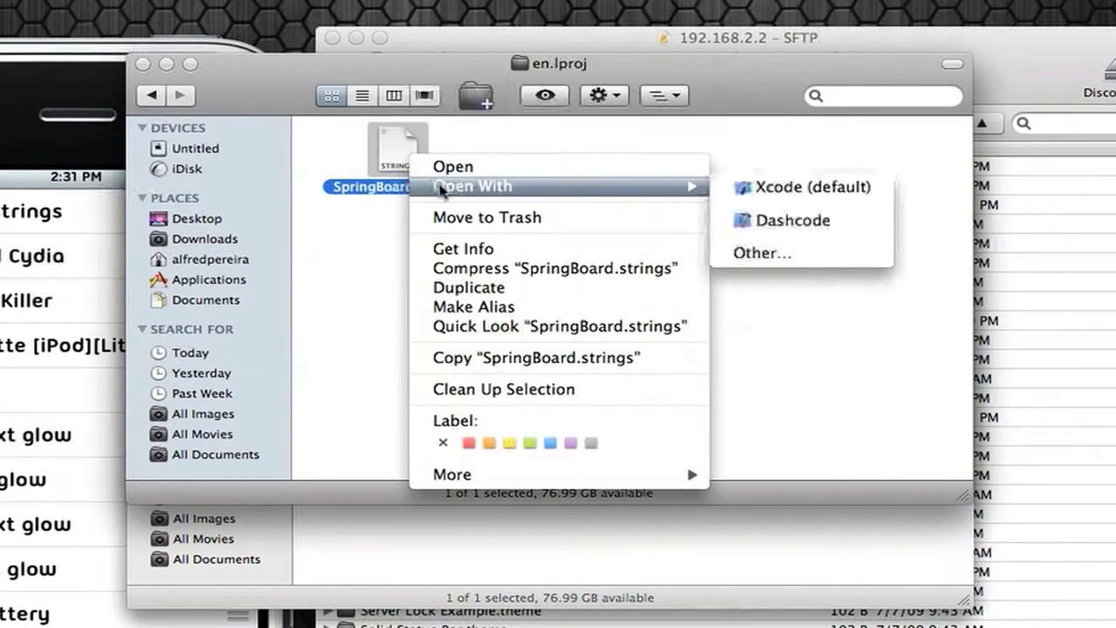
{"action": "left_click", "coordinate": [793, 256]}
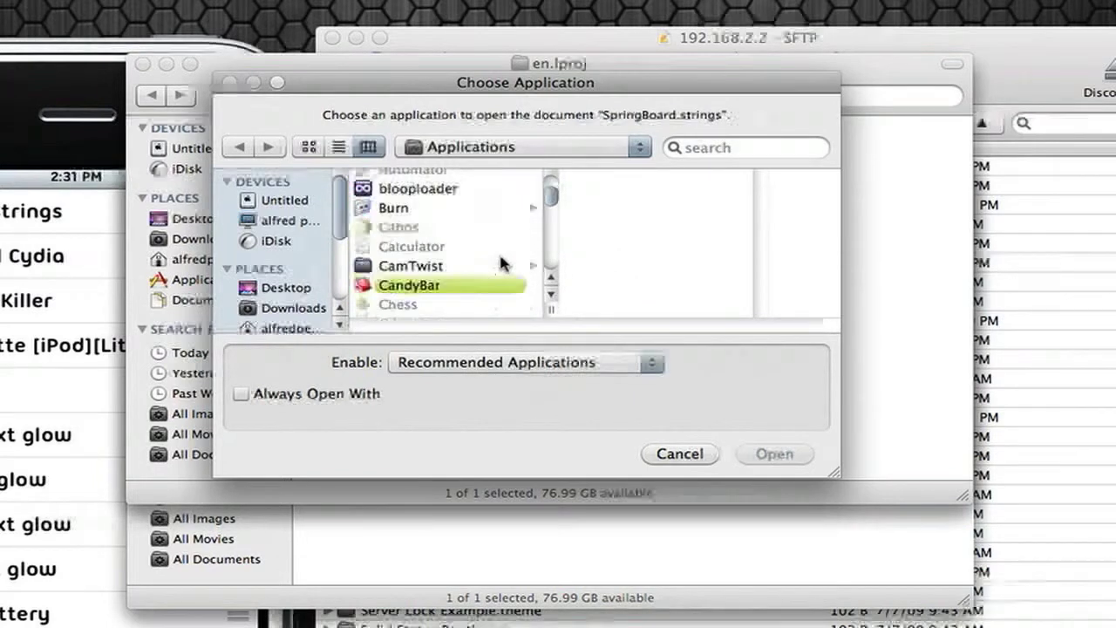
{"action": "scroll", "scroll_direction": "down", "scroll_amount": 3}
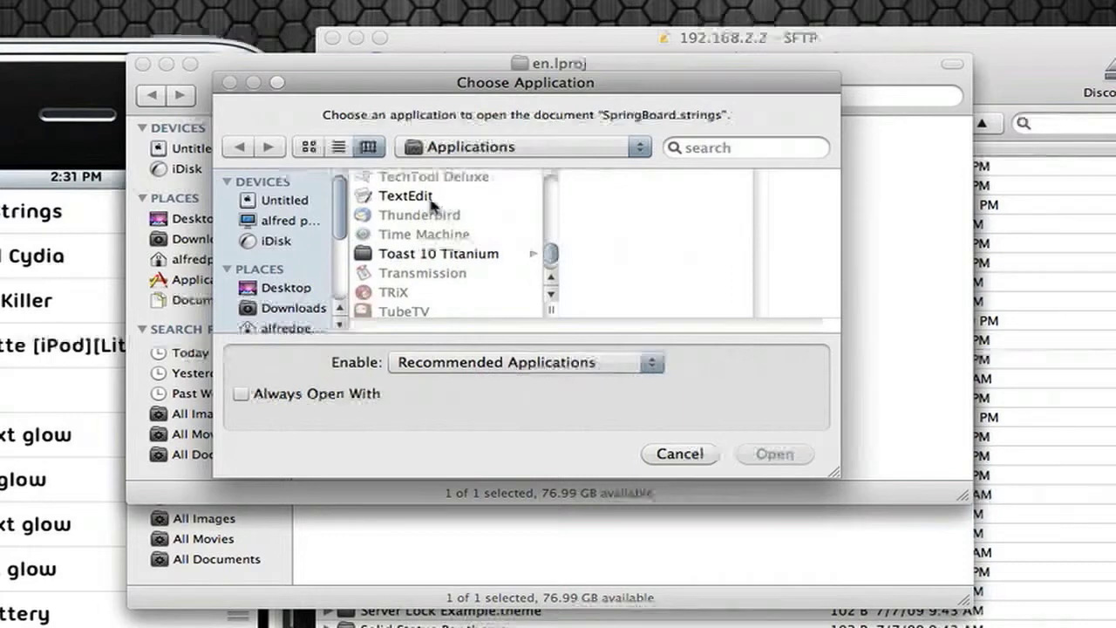
{"action": "left_click", "coordinate": [680, 453]}
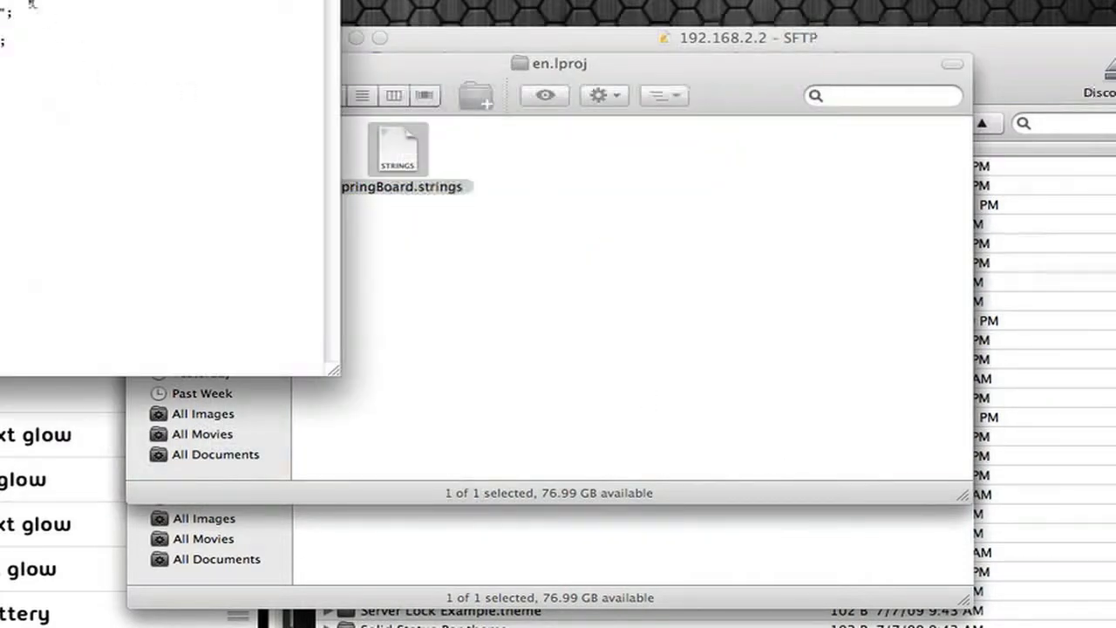
Set AWAY_LOCK_LABEL to "Packager Repo" in SpringBoard.strings, then close and save it.
{"action": "double_click", "coordinate": [397, 148]}
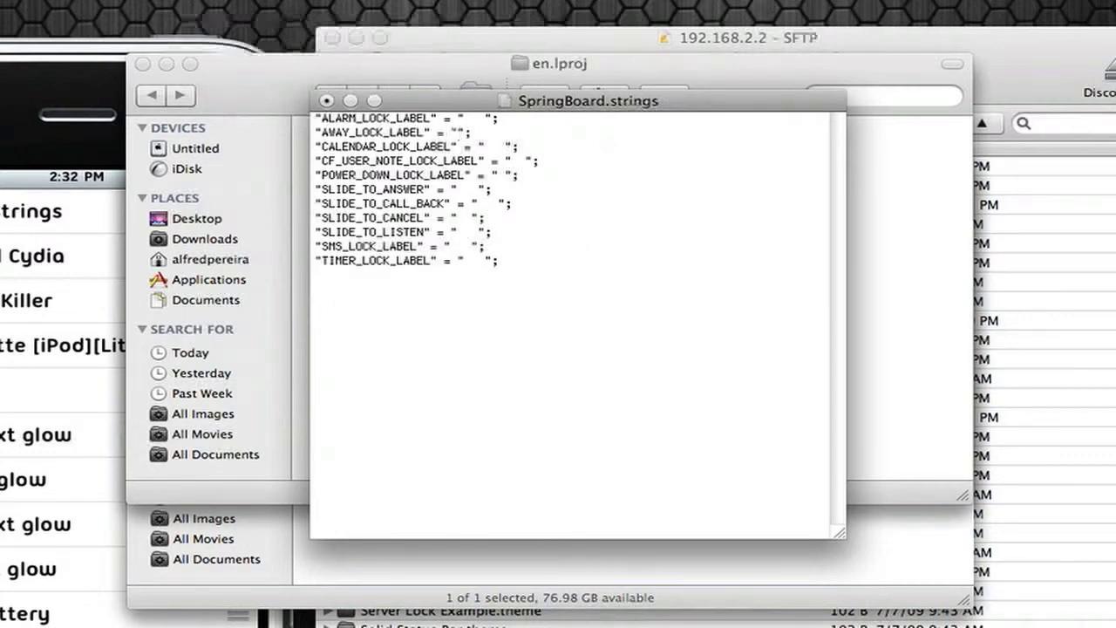
{"action": "type", "text": "Th"}
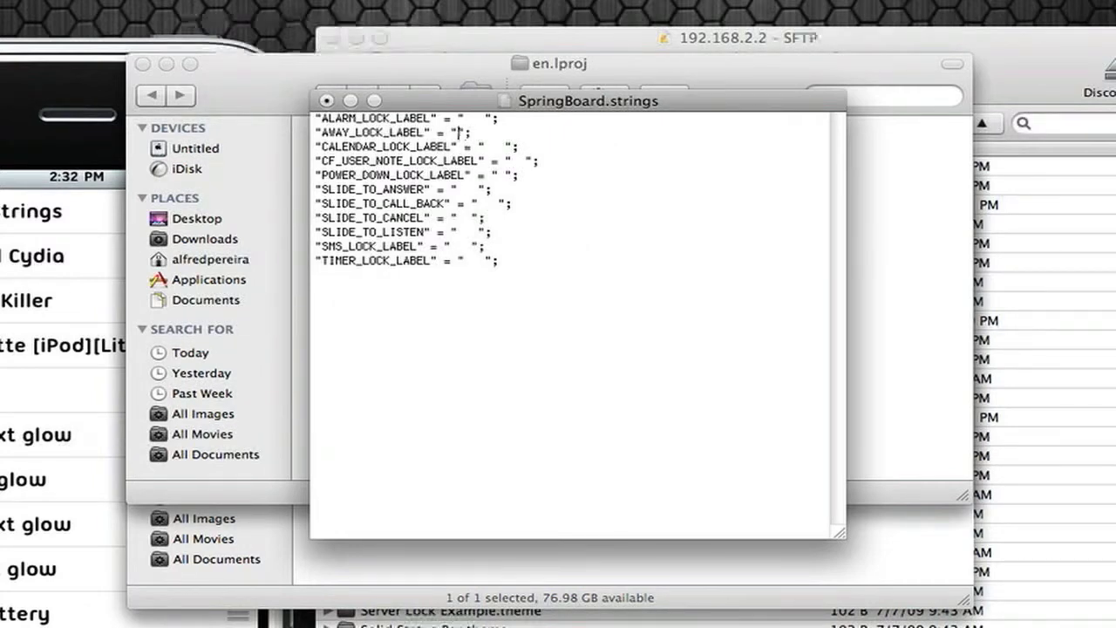
{"action": "type", "text": "Packager Re"}
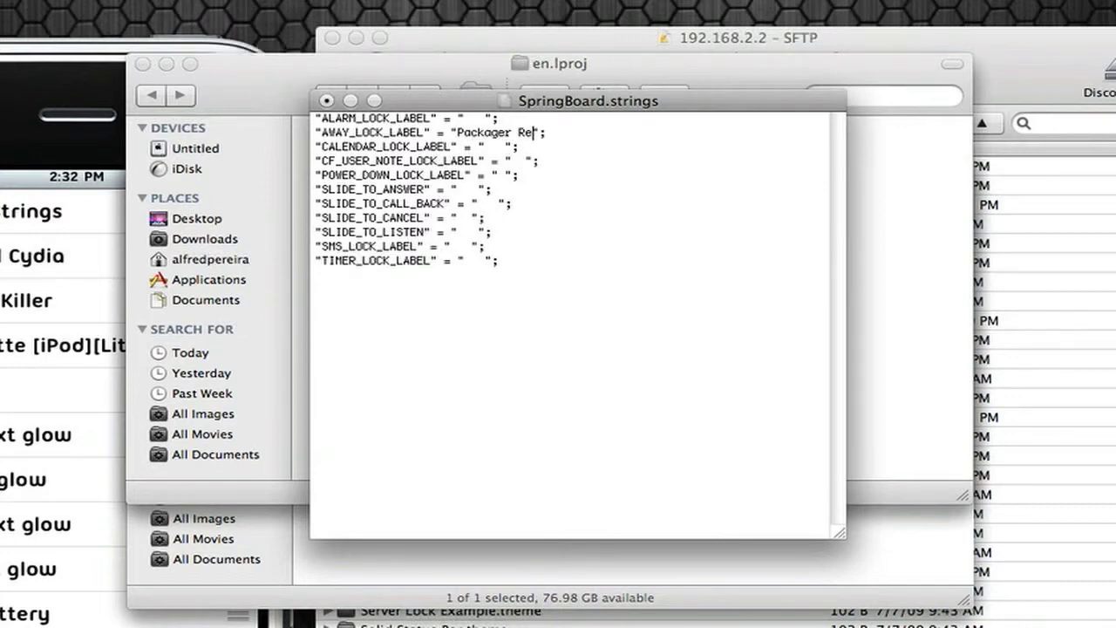
{"action": "type", "text": "po"}
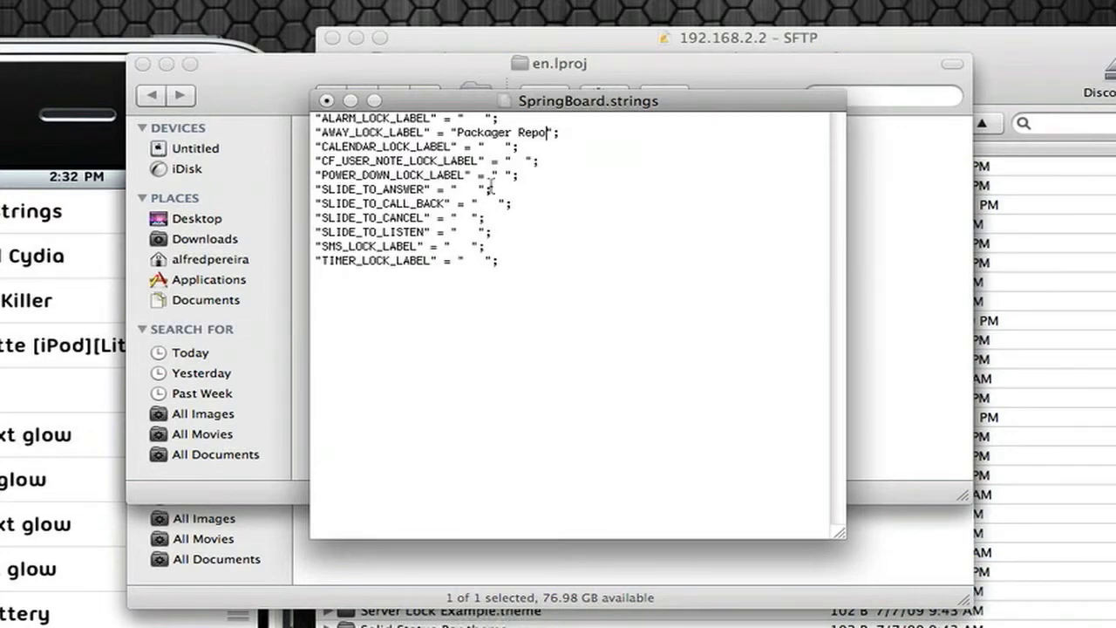
{"action": "mouse_move", "coordinate": [481, 345]}
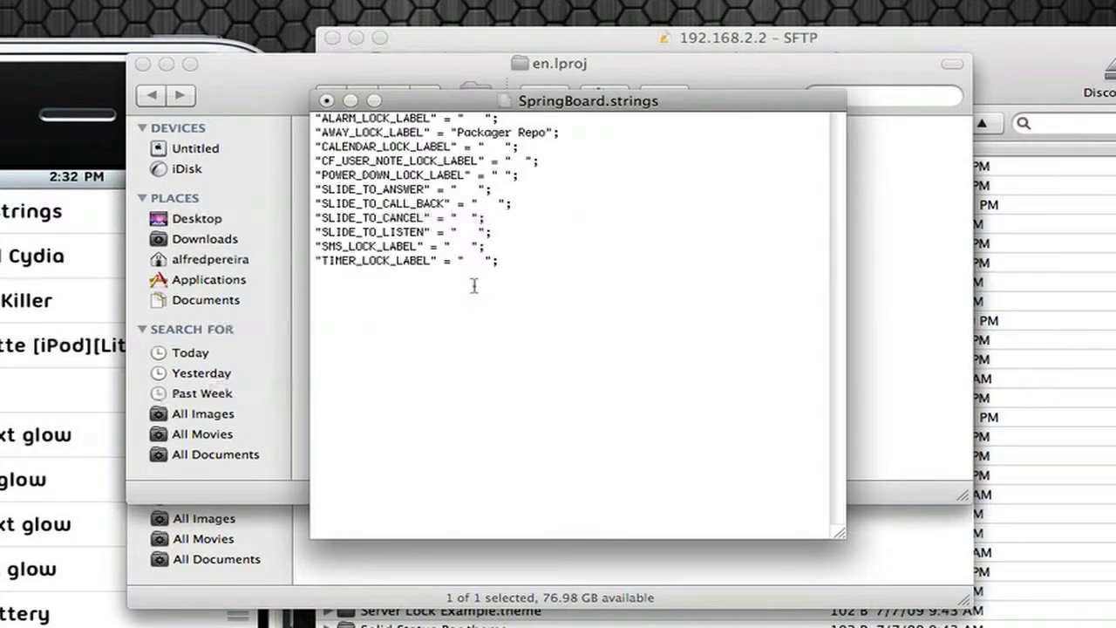
{"action": "left_click", "coordinate": [540, 132]}
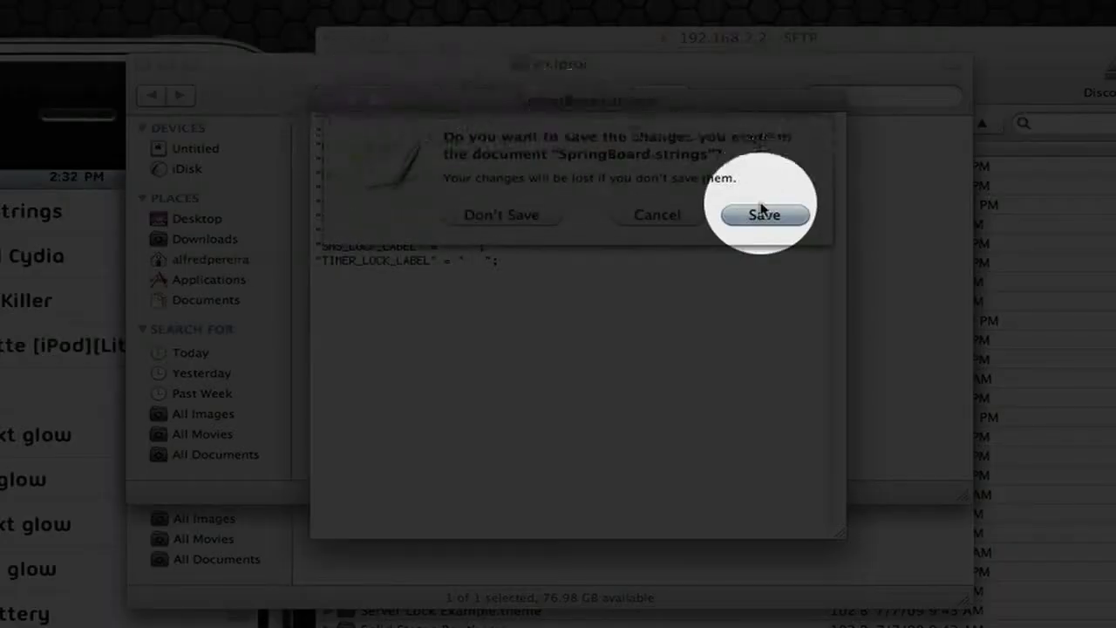
{"action": "left_click", "coordinate": [764, 214]}
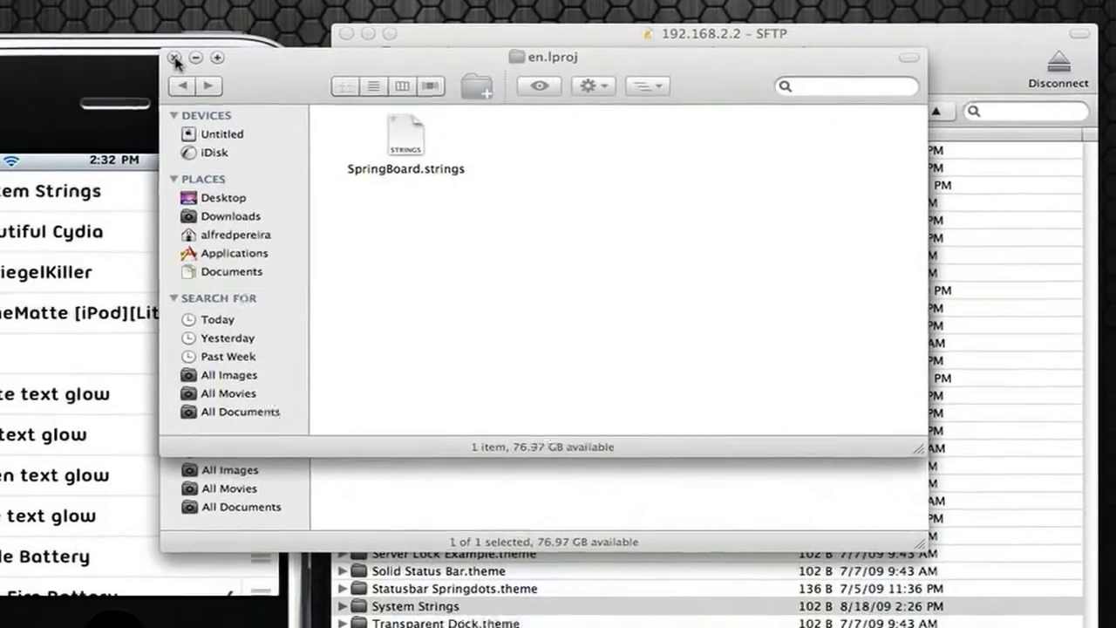
Close the Finder window and overwrite System Strings in /Library/Themes on the iPhone.
{"action": "left_click", "coordinate": [174, 58]}
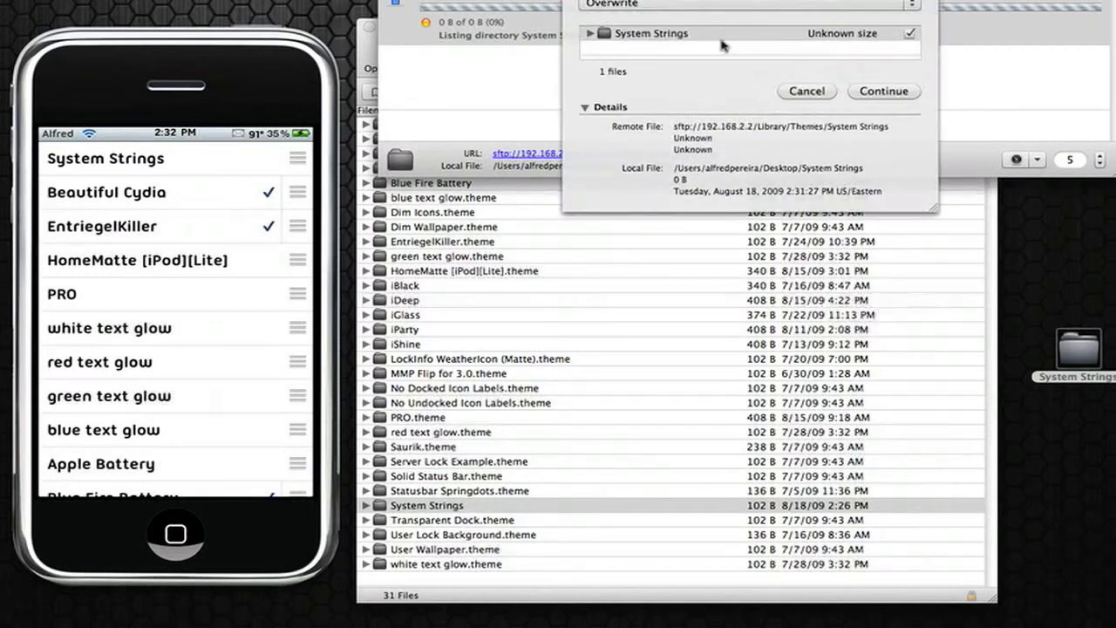
{"action": "left_click", "coordinate": [882, 91]}
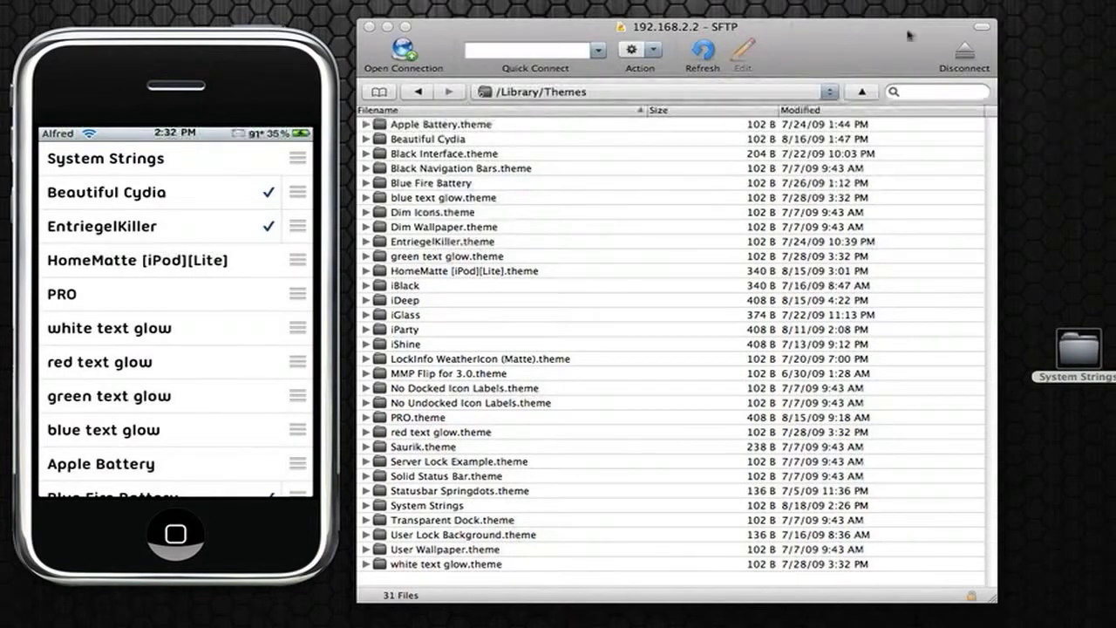
{"action": "left_click", "coordinate": [964, 54]}
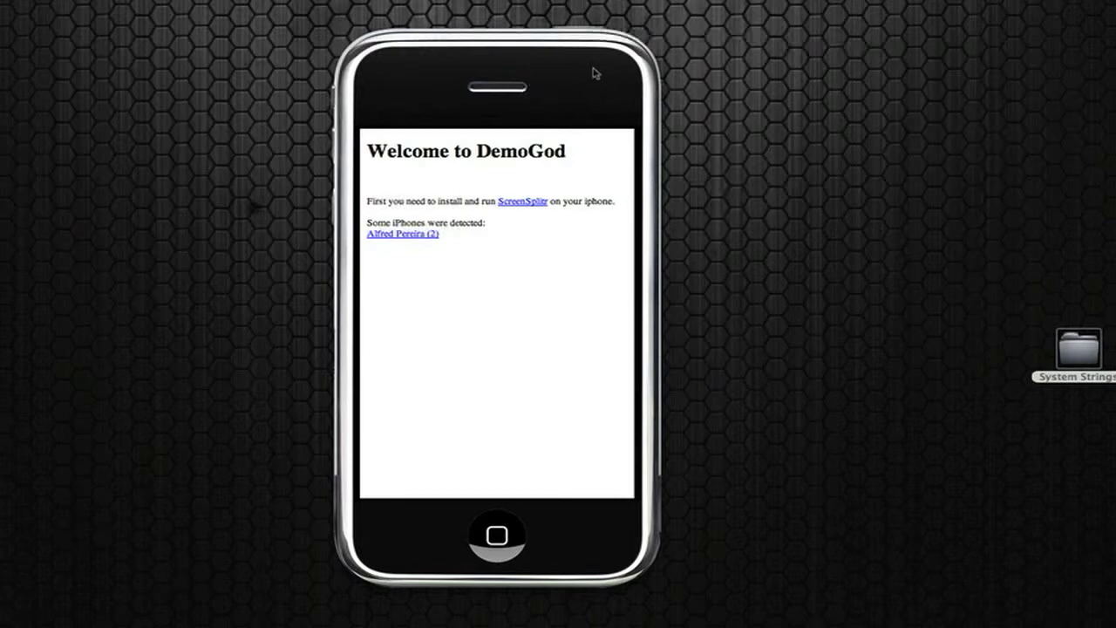
Connect to the detected iPhone to begin mirroring its screen.
{"action": "left_click", "coordinate": [401, 234]}
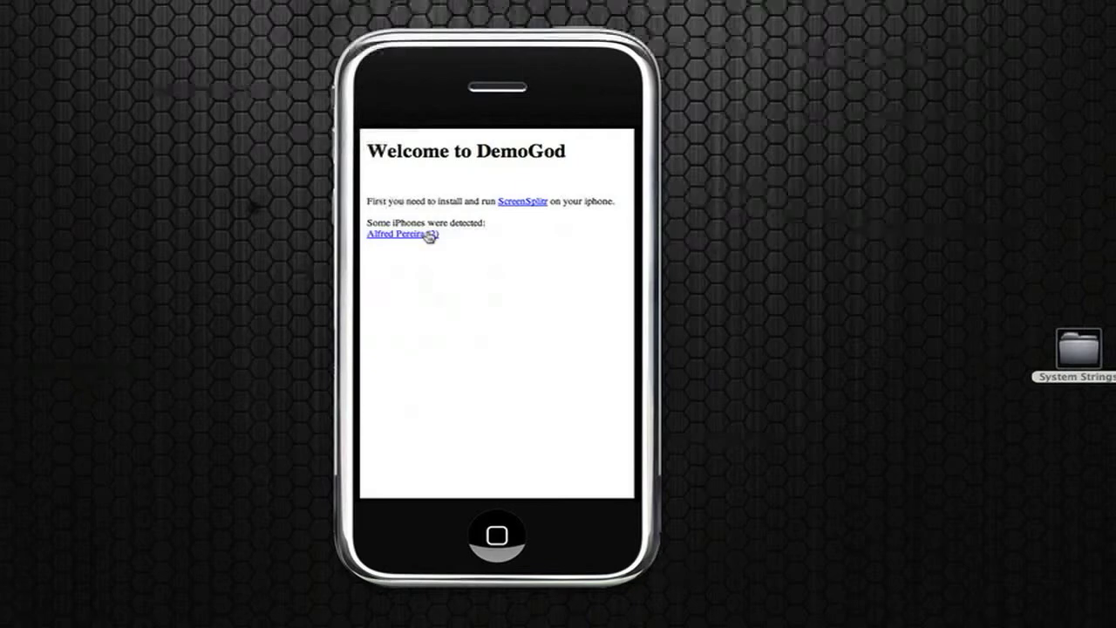
{"action": "left_click", "coordinate": [394, 234]}
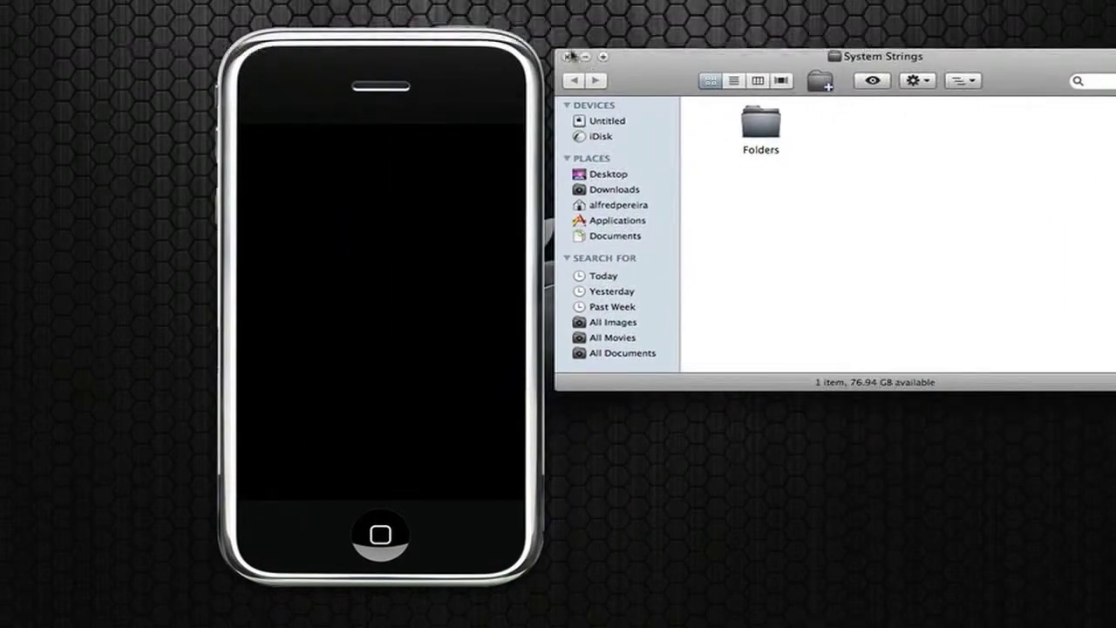
Close the System Strings Finder window, leaving the desktop and mirrored iPhone visible.
{"action": "left_click", "coordinate": [569, 56]}
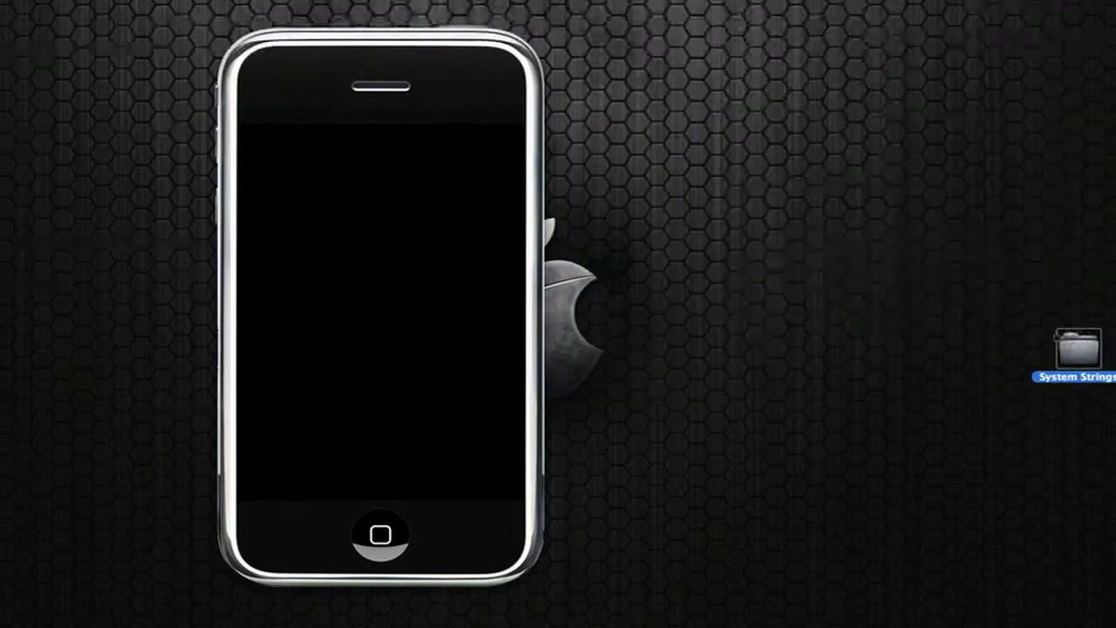